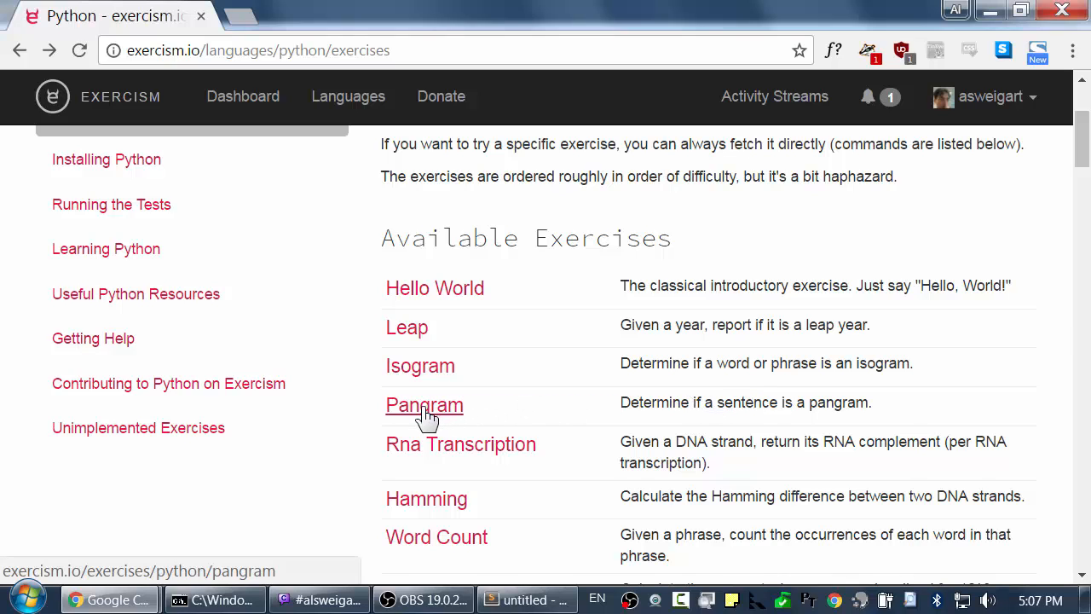
Open the Pangram exercise page, then run 'exercism fetch python pangram' and 'cd pangram' in cmd
{"action": "left_click", "coordinate": [423, 406]}
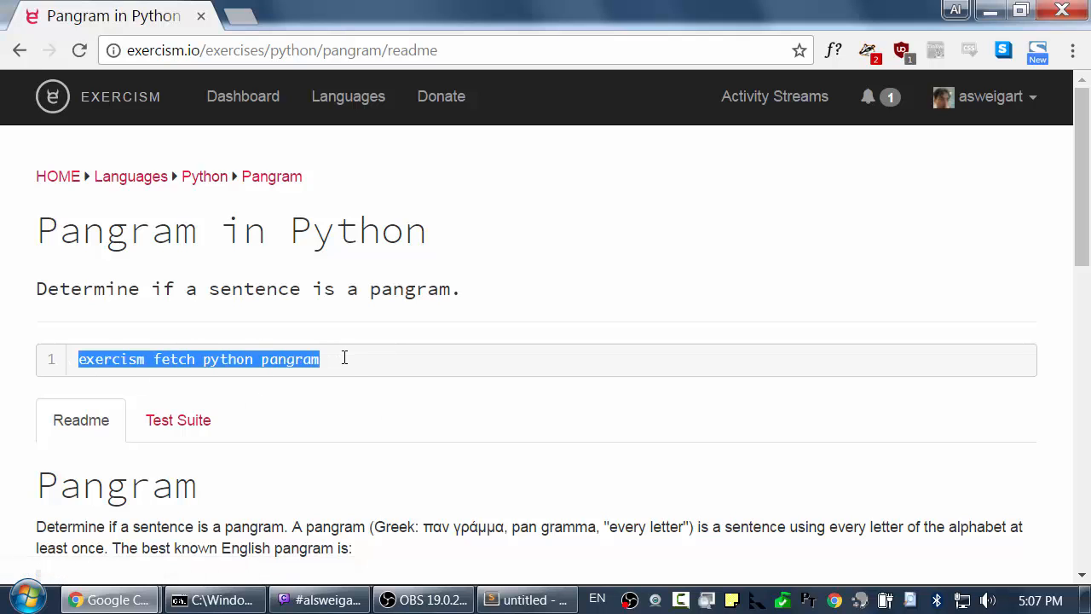
{"action": "left_click", "coordinate": [214, 601]}
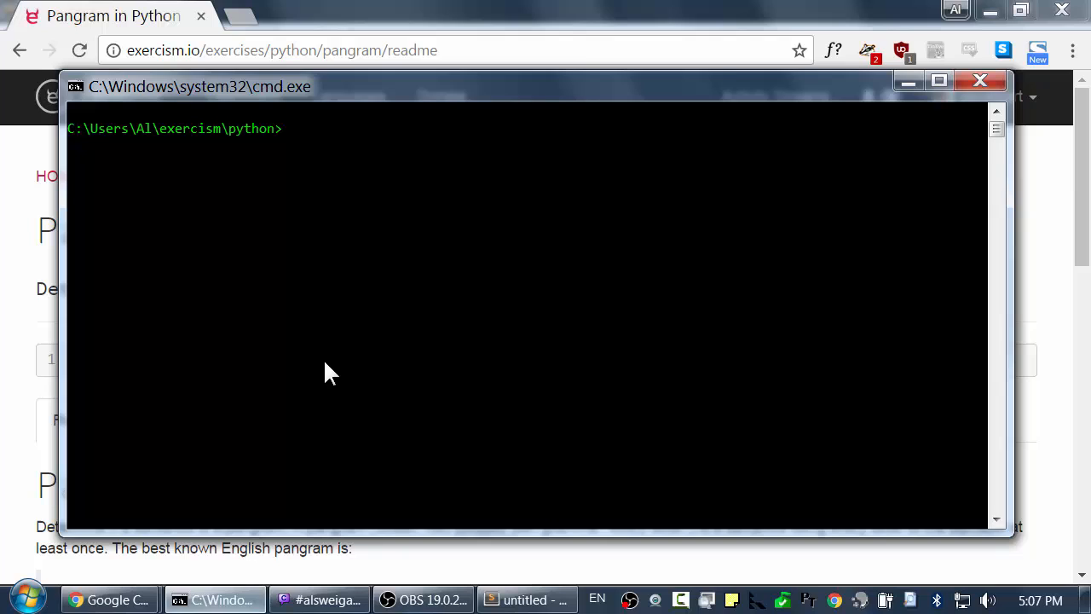
{"action": "type", "text": "exercism fetch python pangram"}
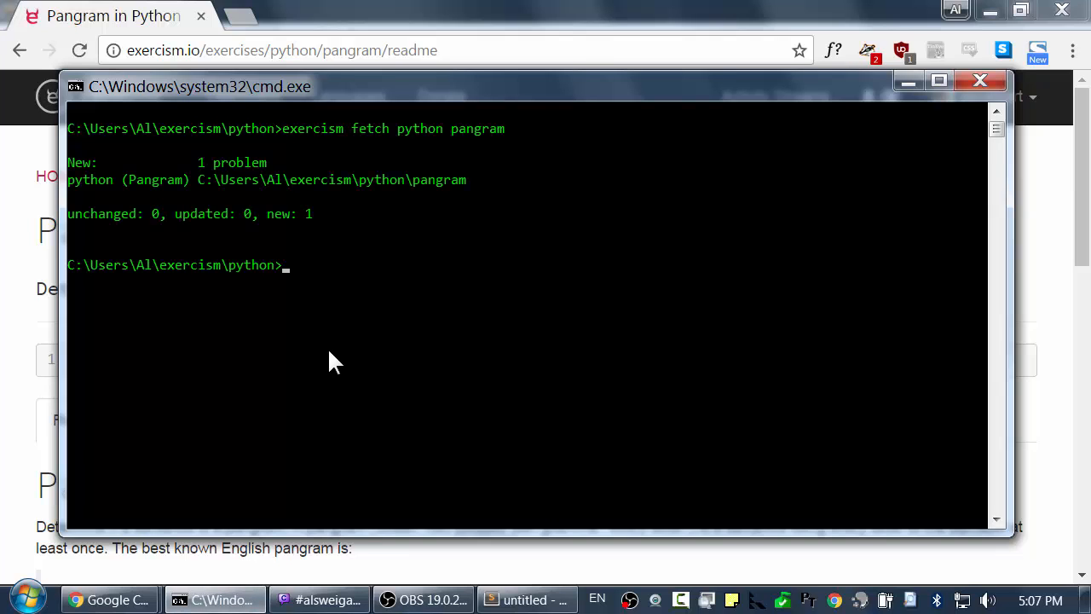
{"action": "type", "text": "cd pangram"}
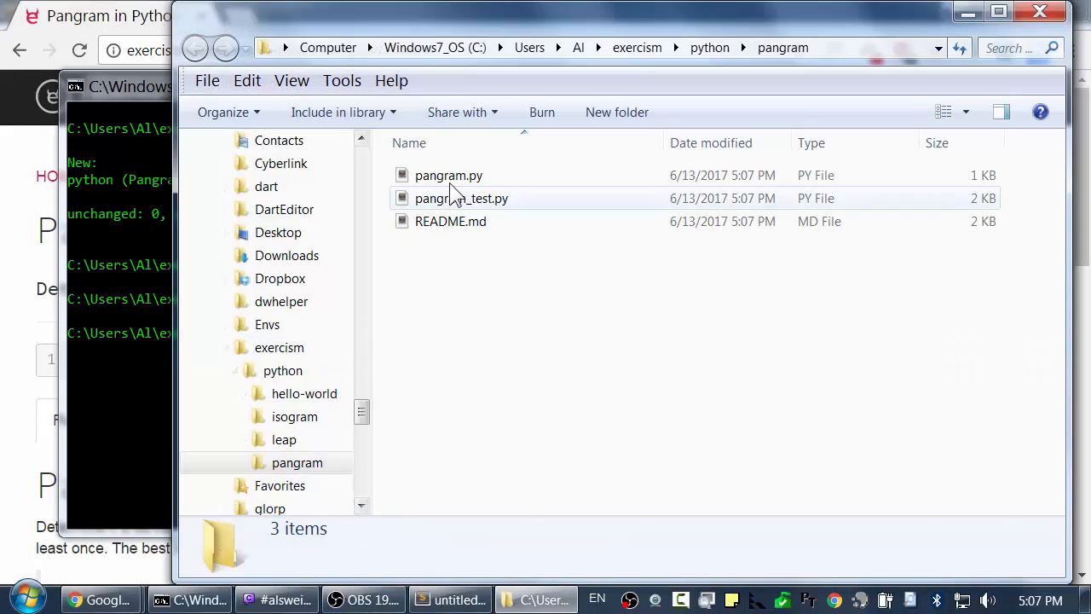
Open pangram.py in Sublime Text to view the is_pangram stub
{"action": "double_click", "coordinate": [448, 174]}
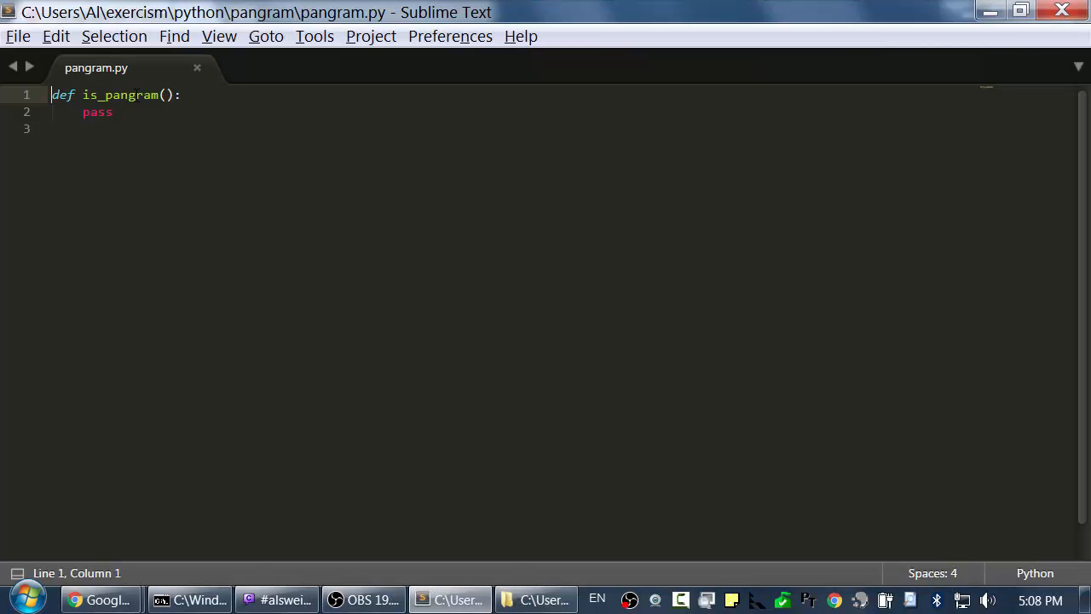
{"action": "mouse_move", "coordinate": [215, 191]}
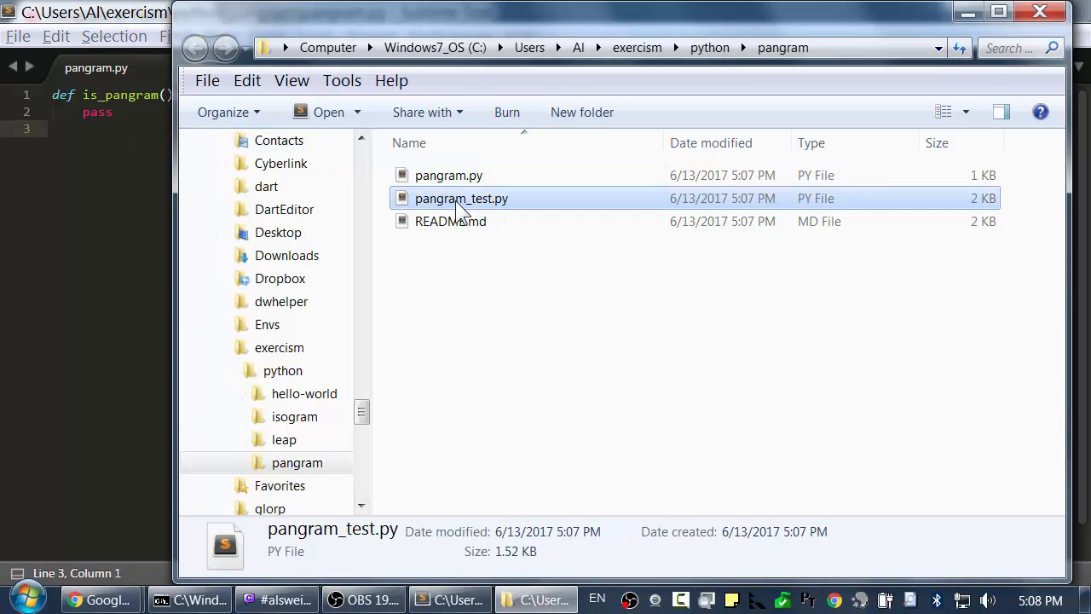
Open pangram_test.py, inspect its assertTrue test cases, then return to the Pangram page in Chrome
{"action": "double_click", "coordinate": [460, 198]}
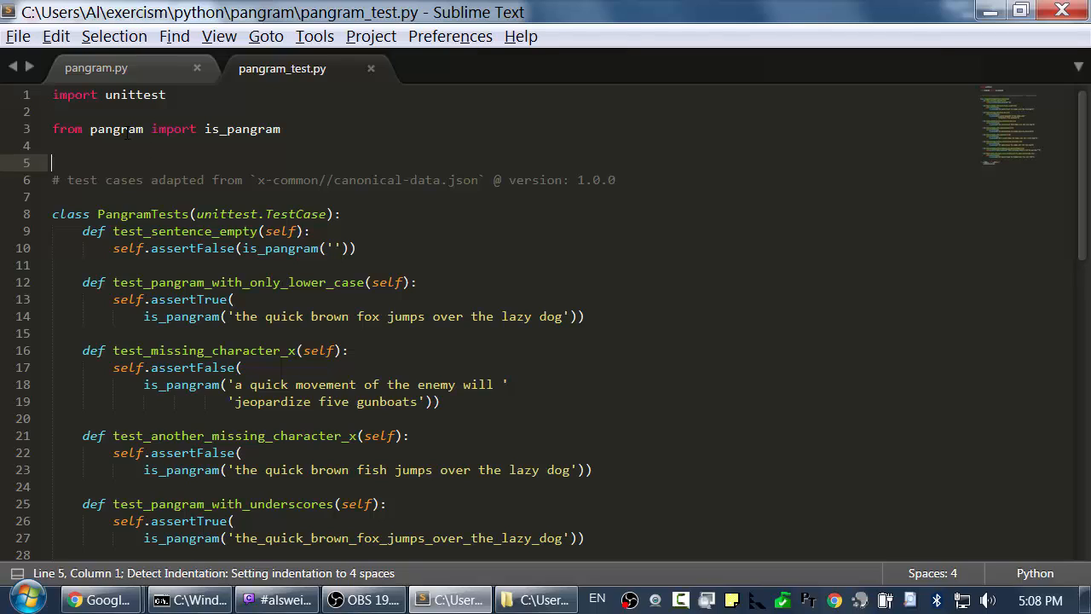
{"action": "double_click", "coordinate": [116, 129]}
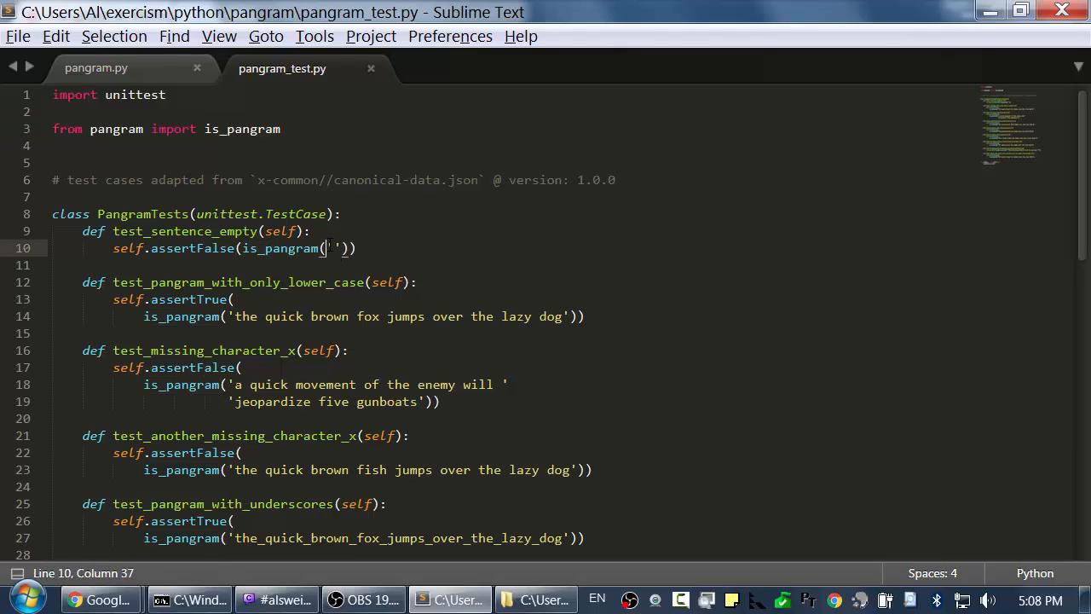
{"action": "double_click", "coordinate": [191, 249]}
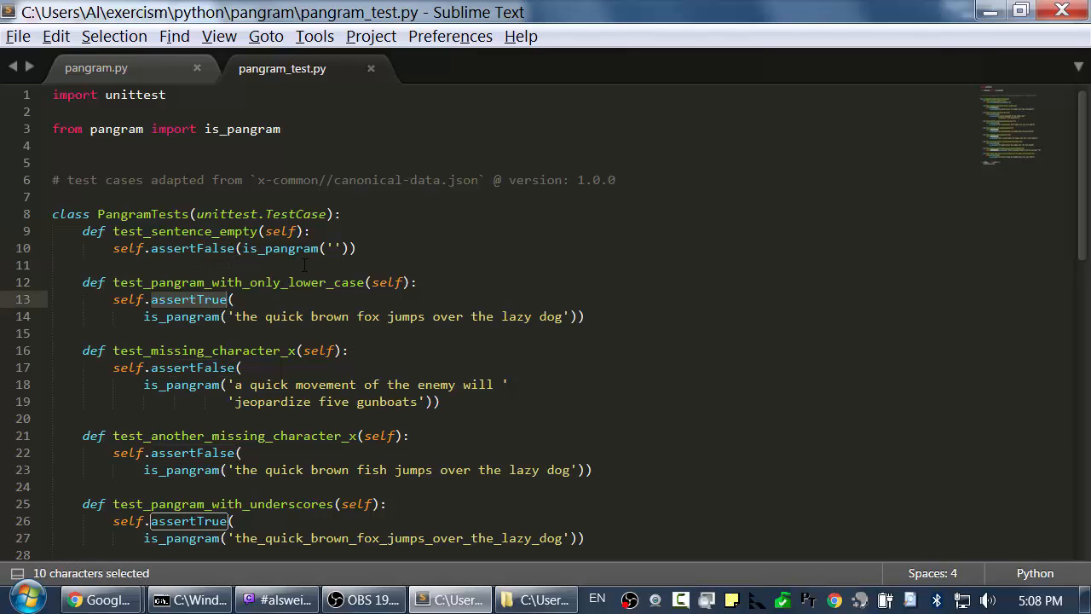
{"action": "left_click", "coordinate": [356, 249]}
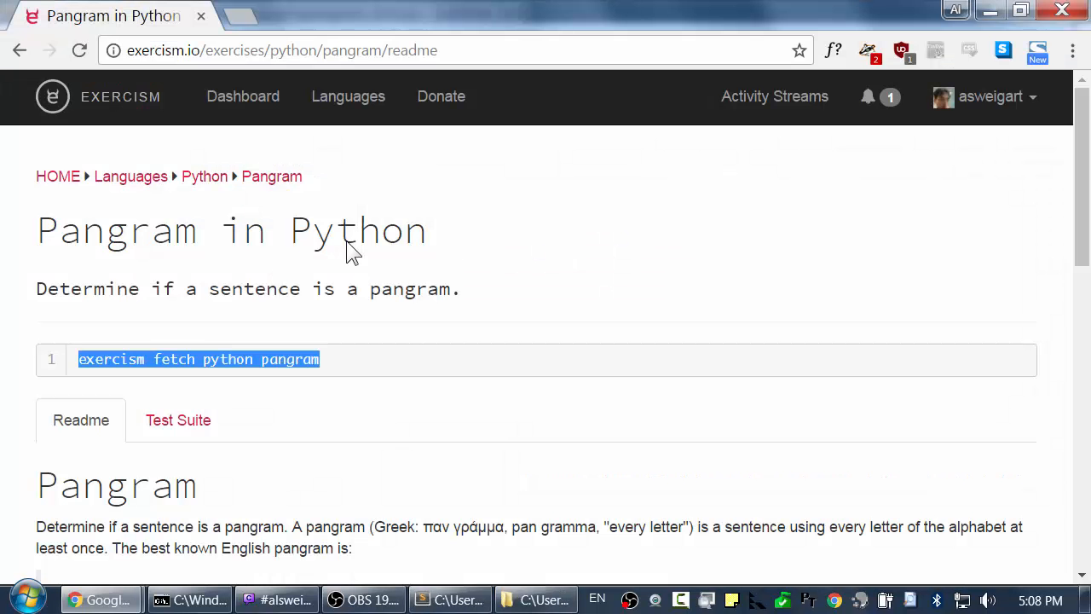
Scroll through the Pangram readme and select the quick-brown-fox example sentence
{"action": "scroll", "scroll_direction": "down", "scroll_amount": 3}
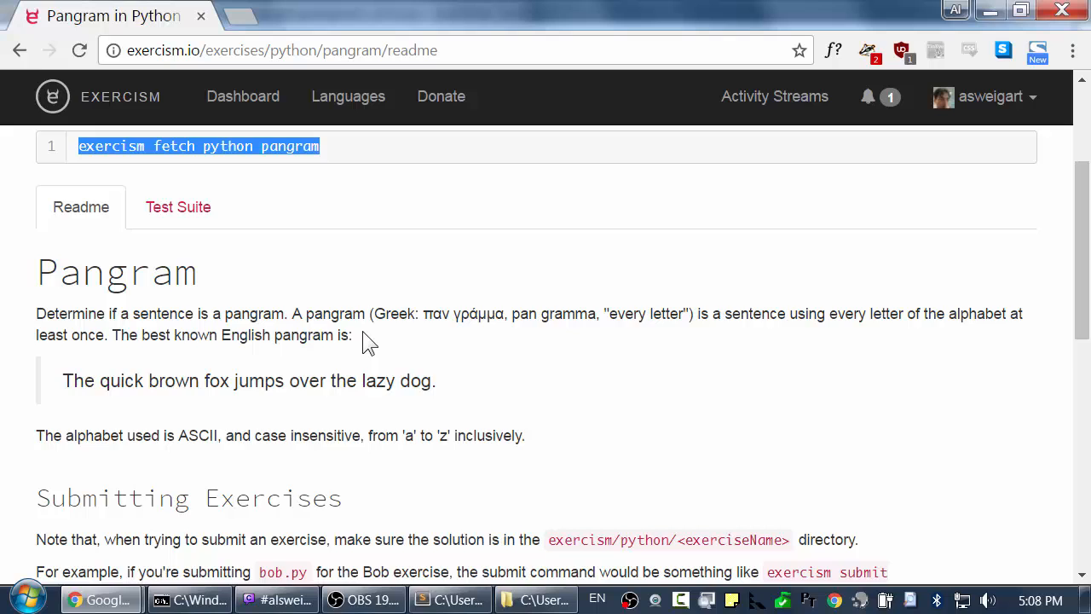
{"action": "scroll", "scroll_direction": "down", "scroll_amount": 3}
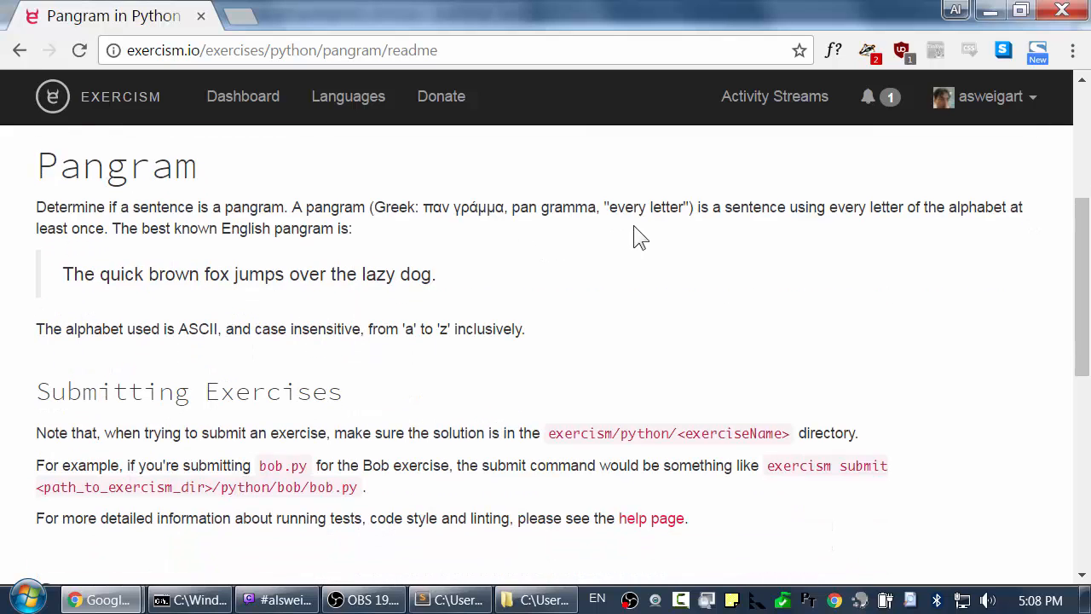
{"action": "mouse_move", "coordinate": [948, 232]}
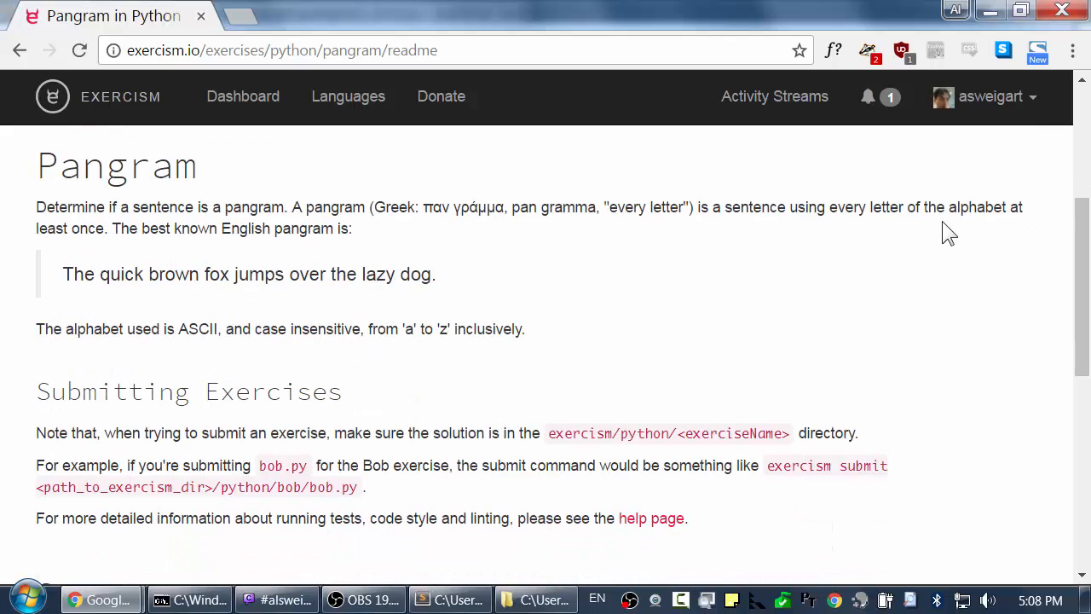
{"action": "mouse_move", "coordinate": [477, 291]}
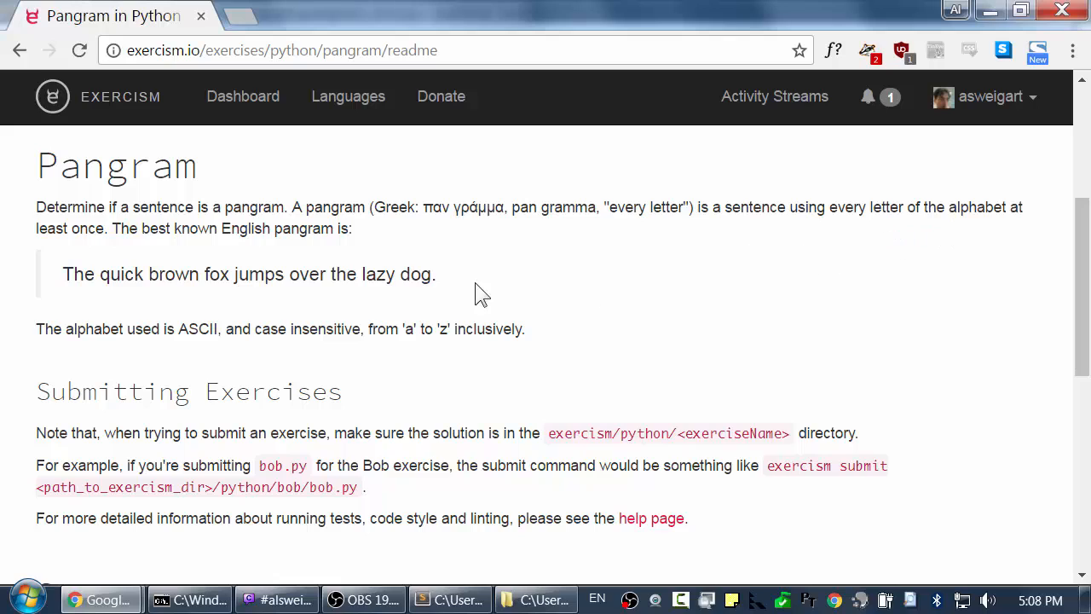
{"action": "mouse_move", "coordinate": [154, 266]}
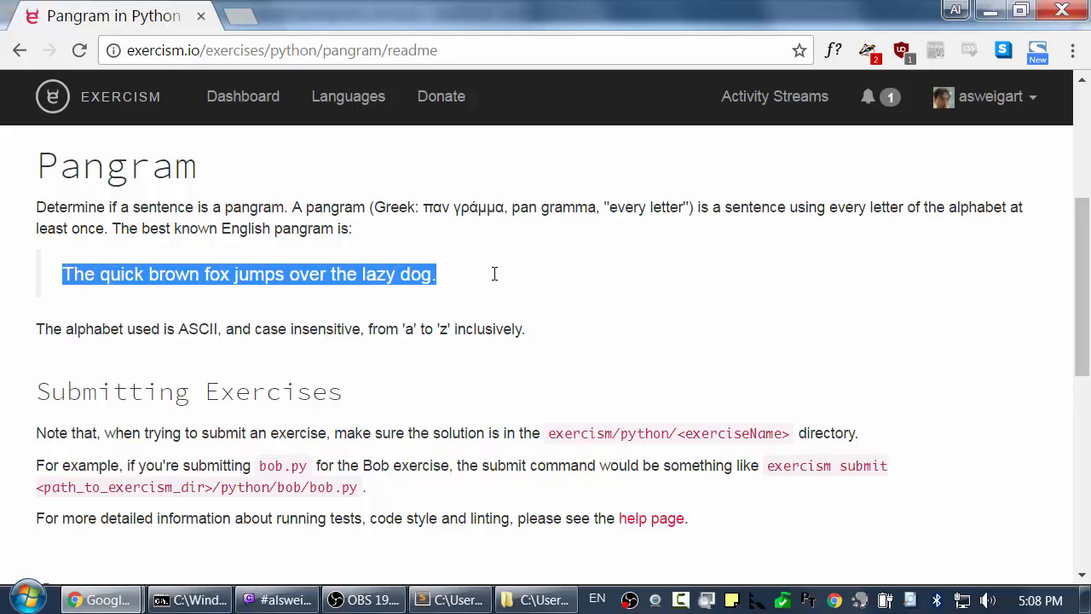
{"action": "left_click", "coordinate": [330, 272]}
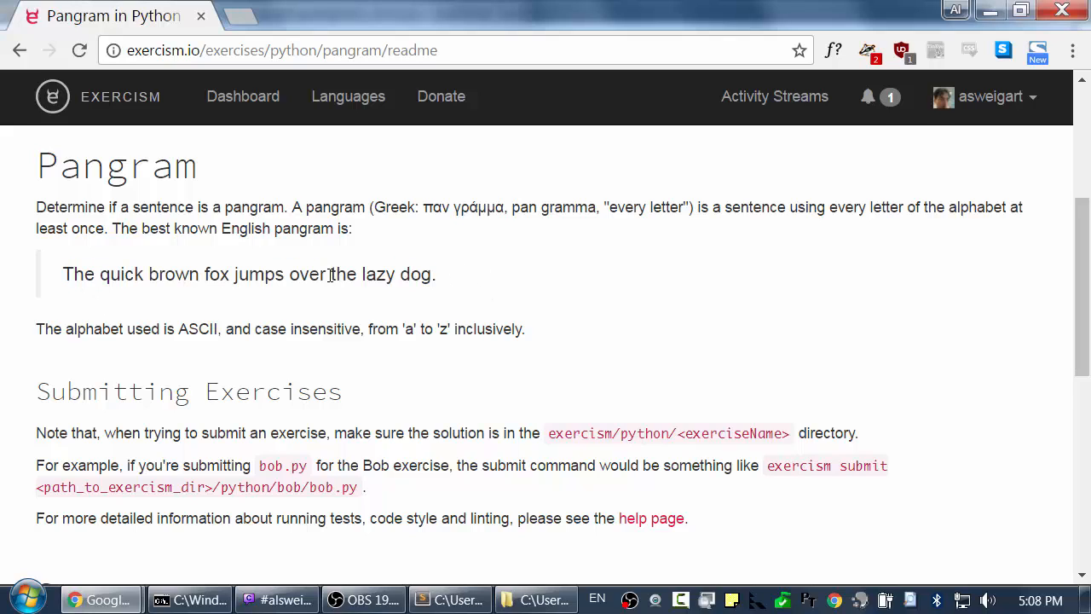
{"action": "mouse_move", "coordinate": [379, 284]}
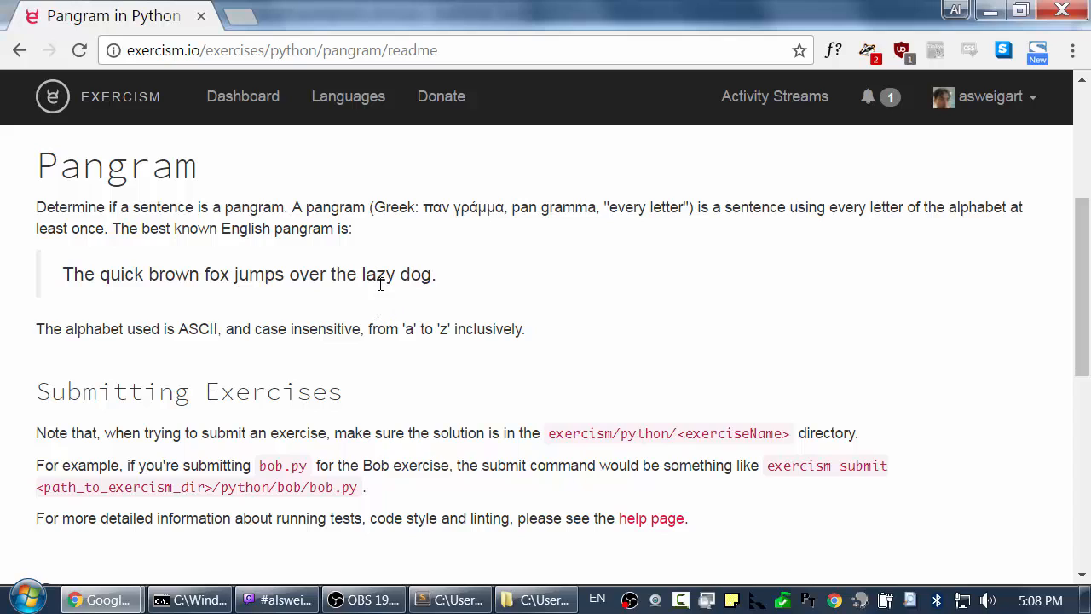
{"action": "double_click", "coordinate": [382, 273]}
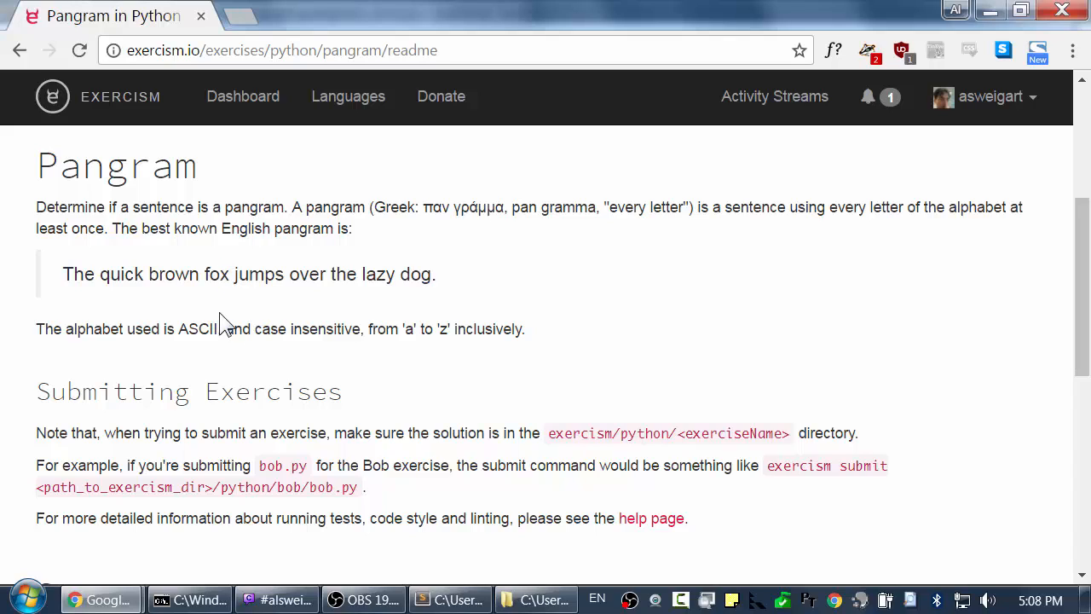
{"action": "mouse_move", "coordinate": [230, 313]}
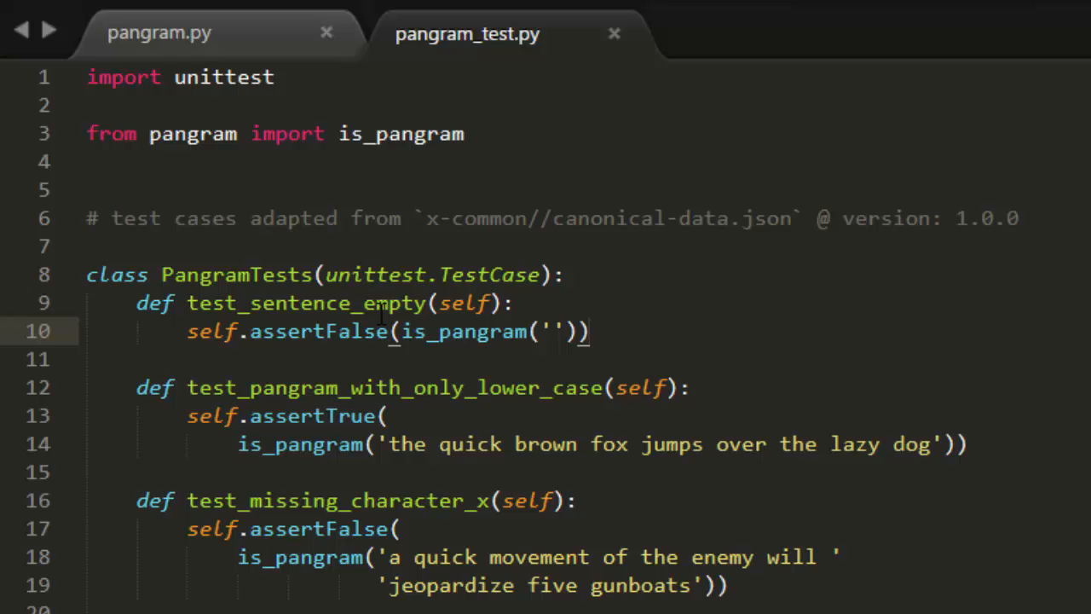
Scroll down pangram_test.py to read the remaining test cases
{"action": "scroll", "scroll_direction": "down", "scroll_amount": 3}
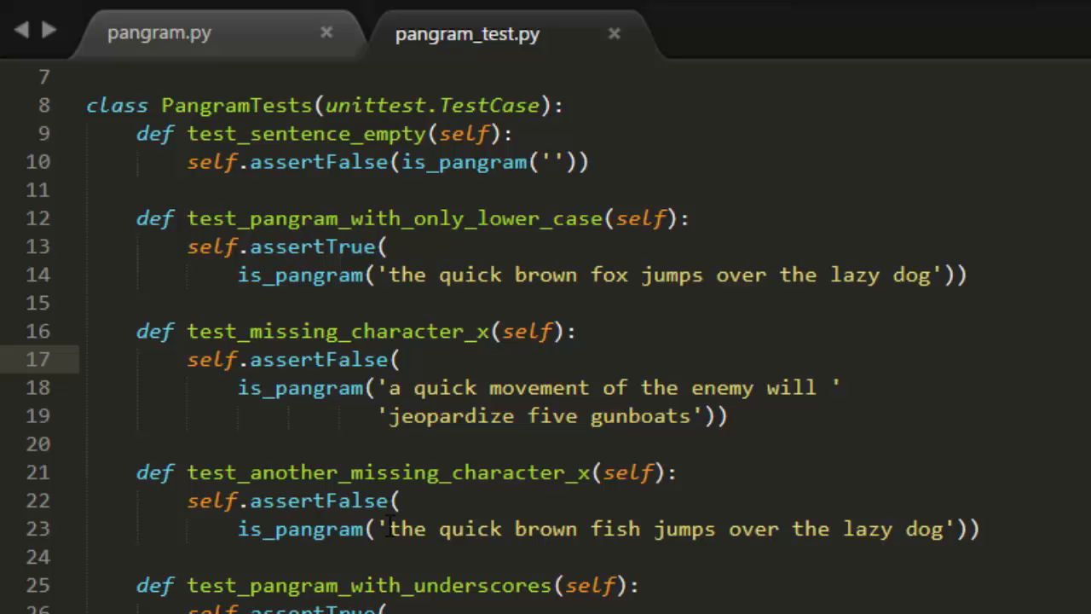
{"action": "scroll", "scroll_direction": "down", "scroll_amount": 3}
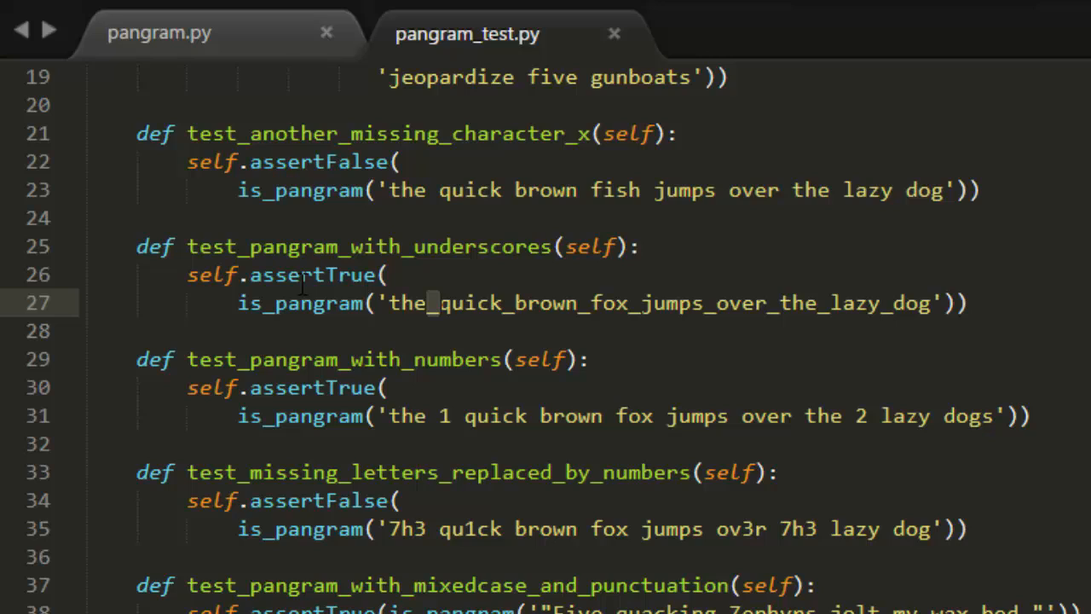
{"action": "mouse_move", "coordinate": [451, 439]}
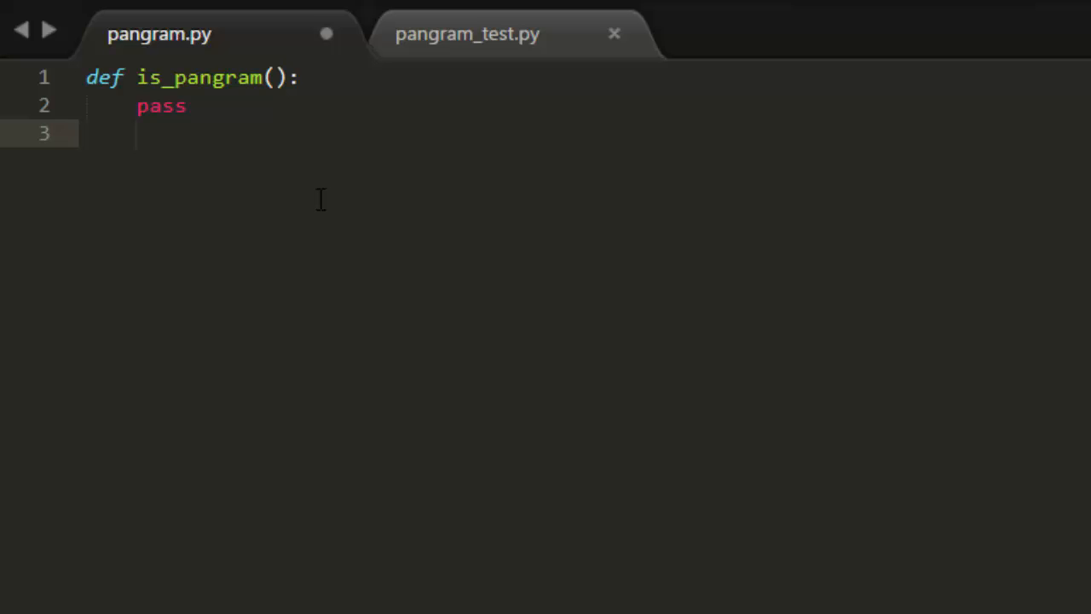
Write the comment '# create a set that will track which letters are in `sentence`'
{"action": "type", "text": "#"}
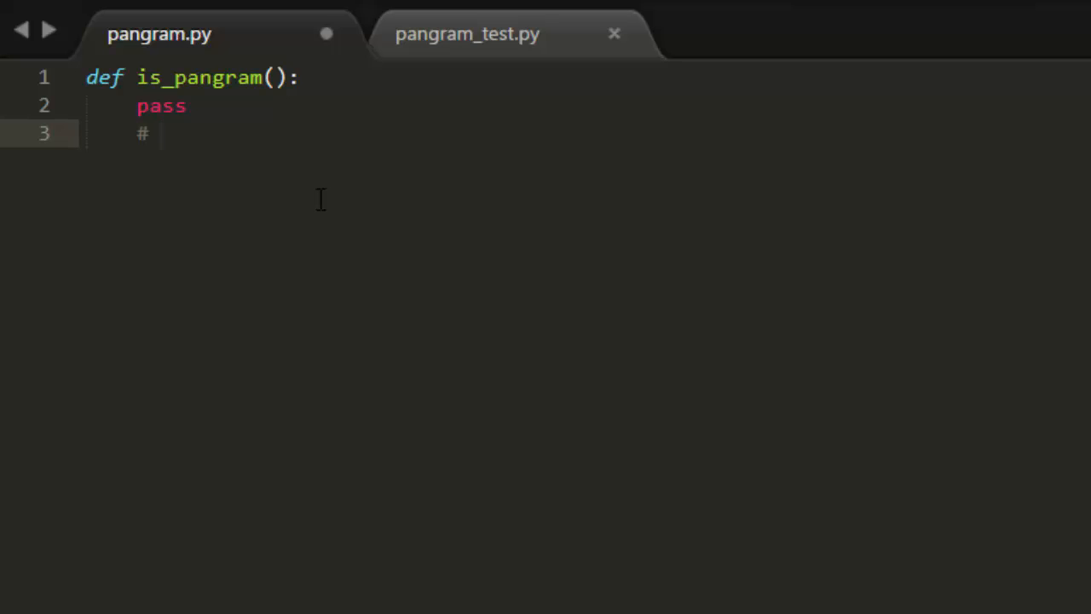
{"action": "type", "text": "create a"}
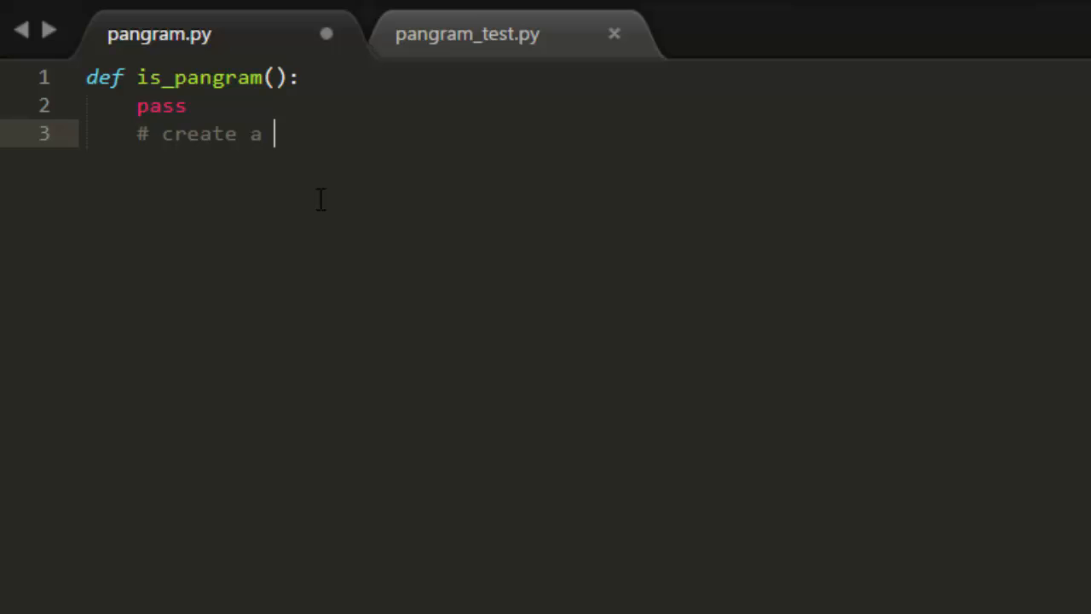
{"action": "type", "text": "set that will track which characte"}
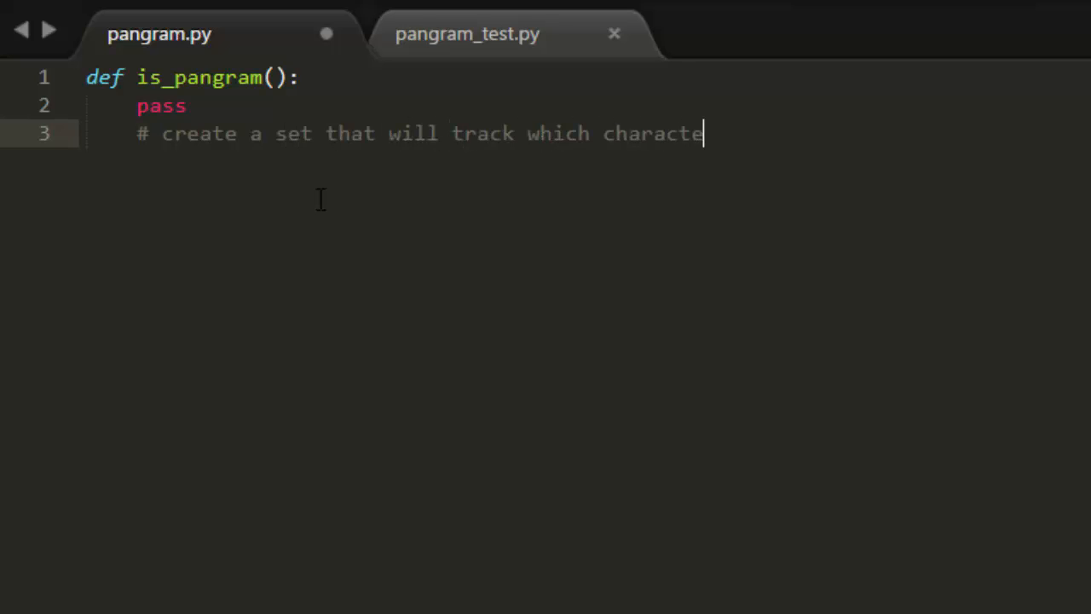
{"action": "type", "text": "rs are in"}
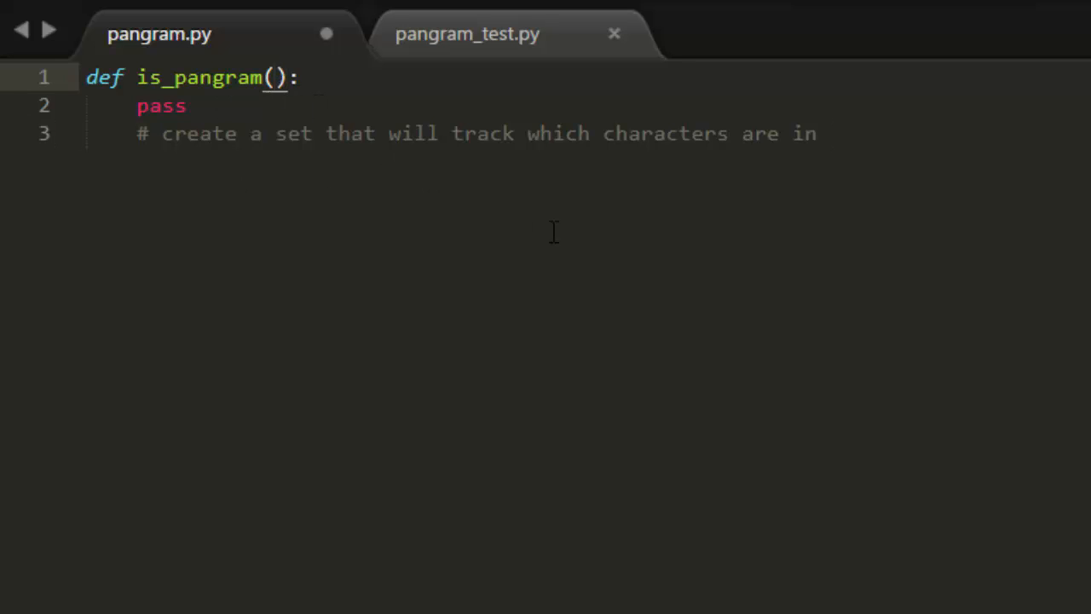
{"action": "type", "text": "sentence"}
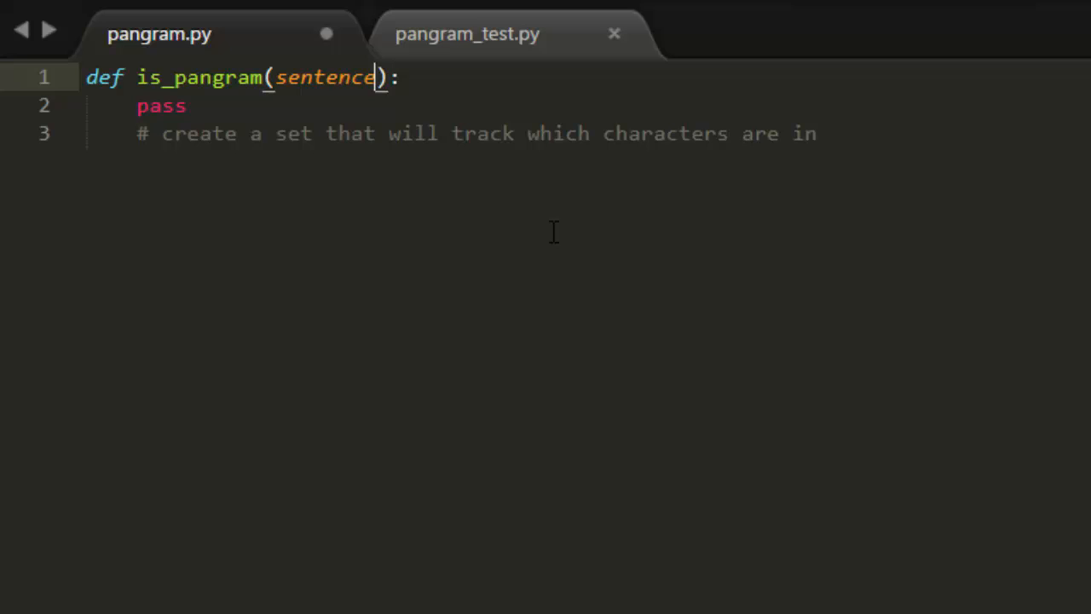
{"action": "type", "text": "`sentence"}
{"action": "type", "text": "#"}
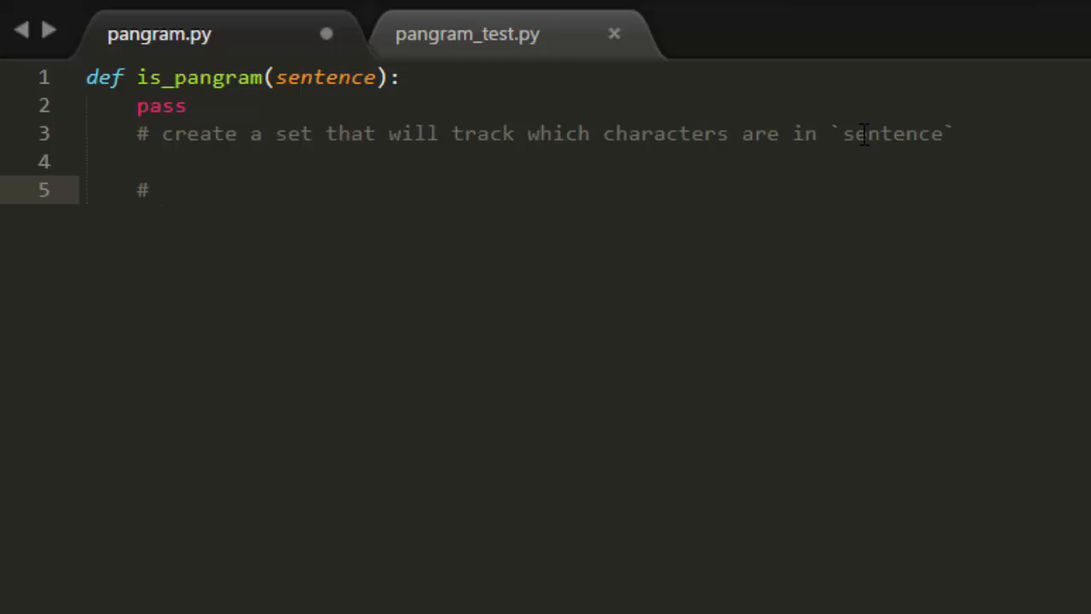
Write the comment '# iterate over the characters in `sentence`'
{"action": "type", "text": "iterate"}
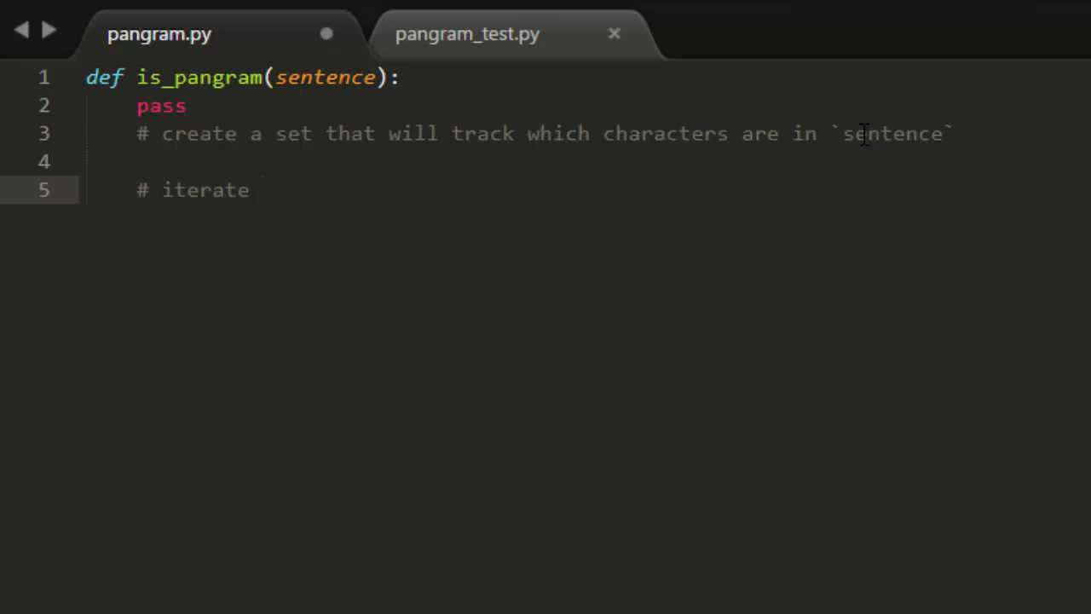
{"action": "type", "text": "over the c"}
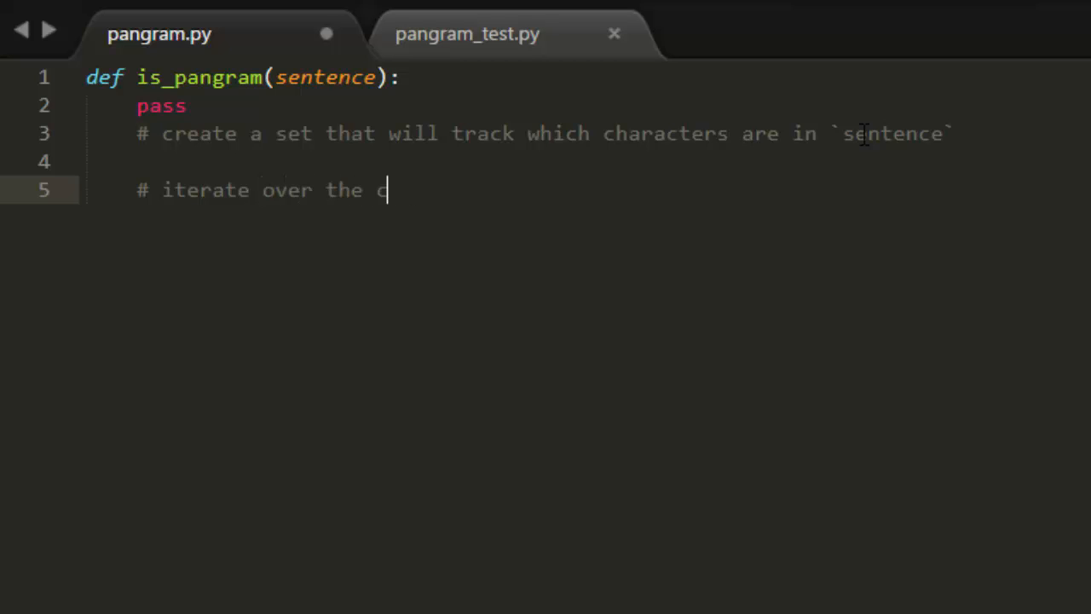
{"action": "type", "text": "haracters in"}
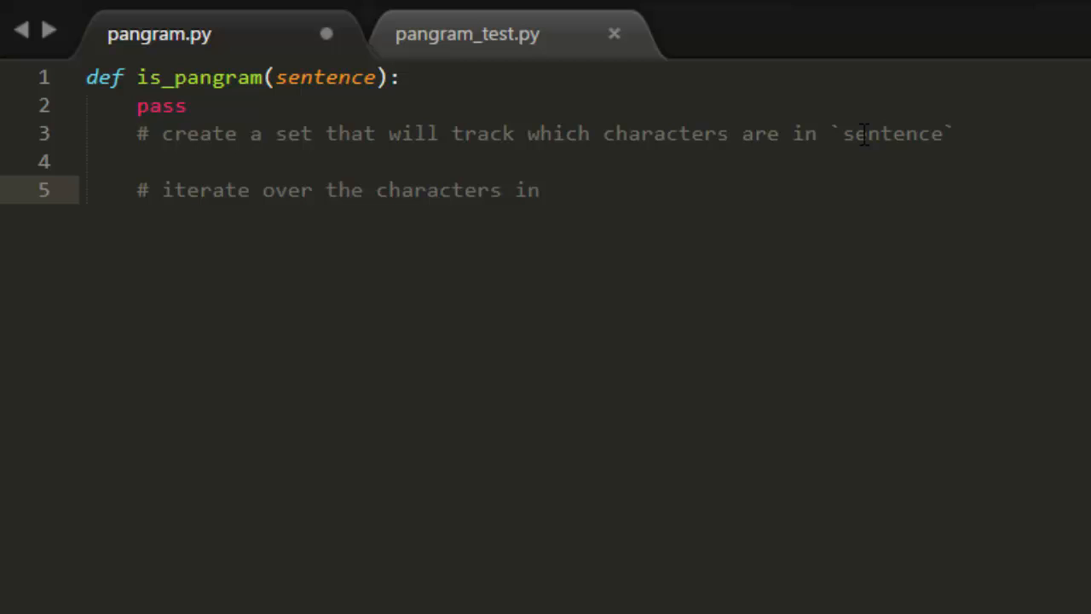
{"action": "type", "text": "`sae"}
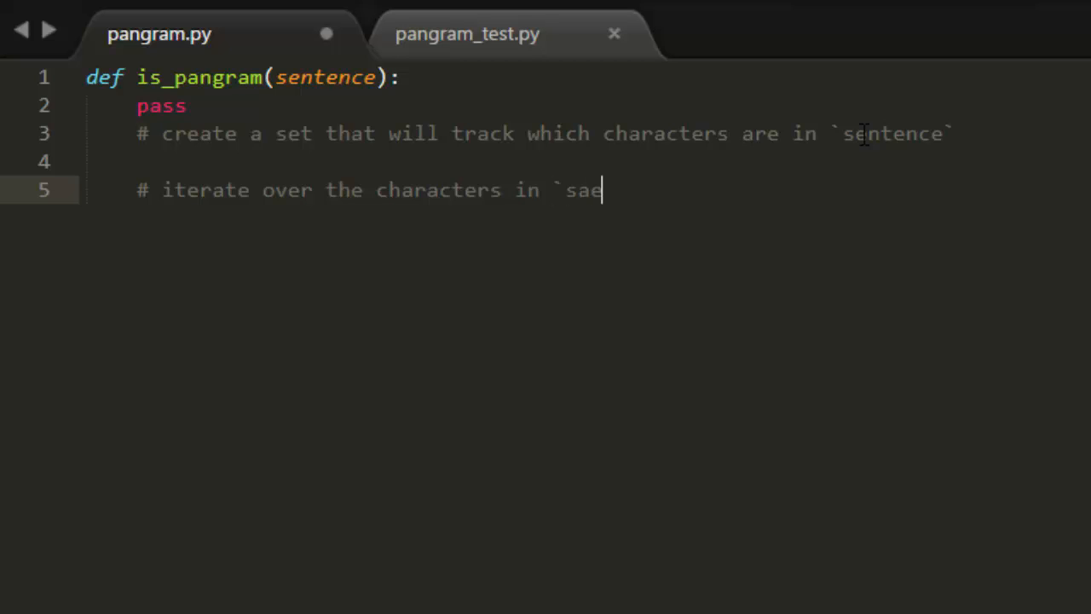
{"action": "type", "text": "sentence`"}
{"action": "type", "text": "#"}
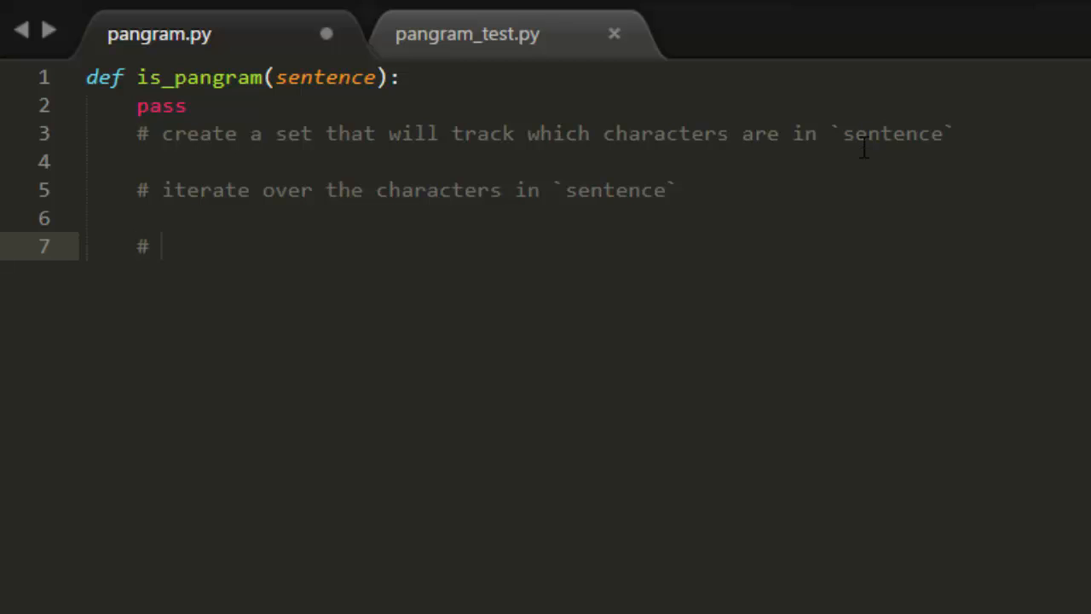
Write the comments about adding letters to the set and '# check if length of the set is 26.'
{"action": "type", "text": "add"}
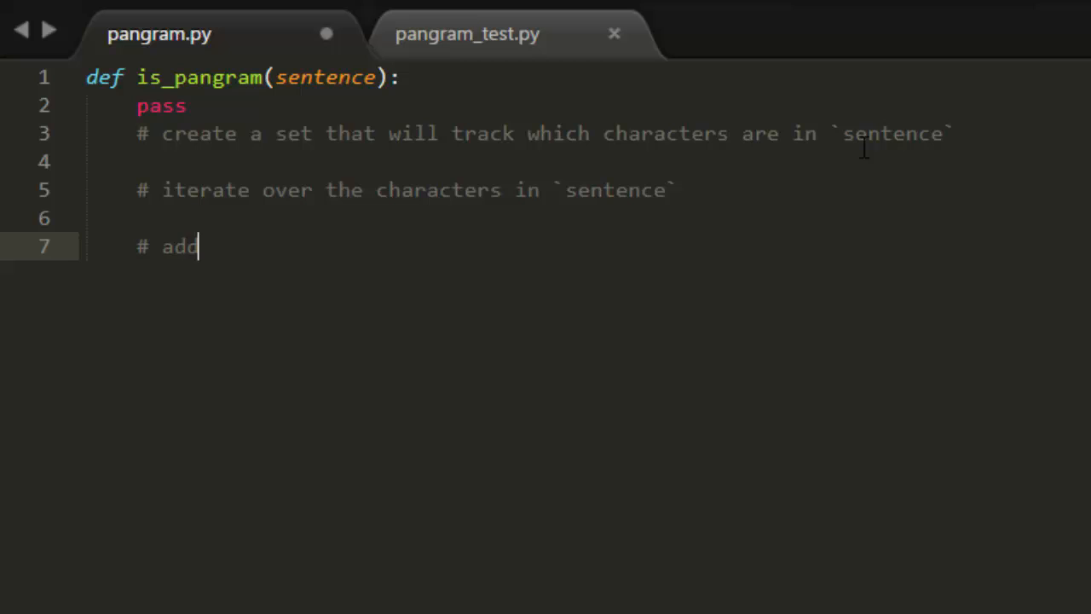
{"action": "type", "text": "if character is a letter,"}
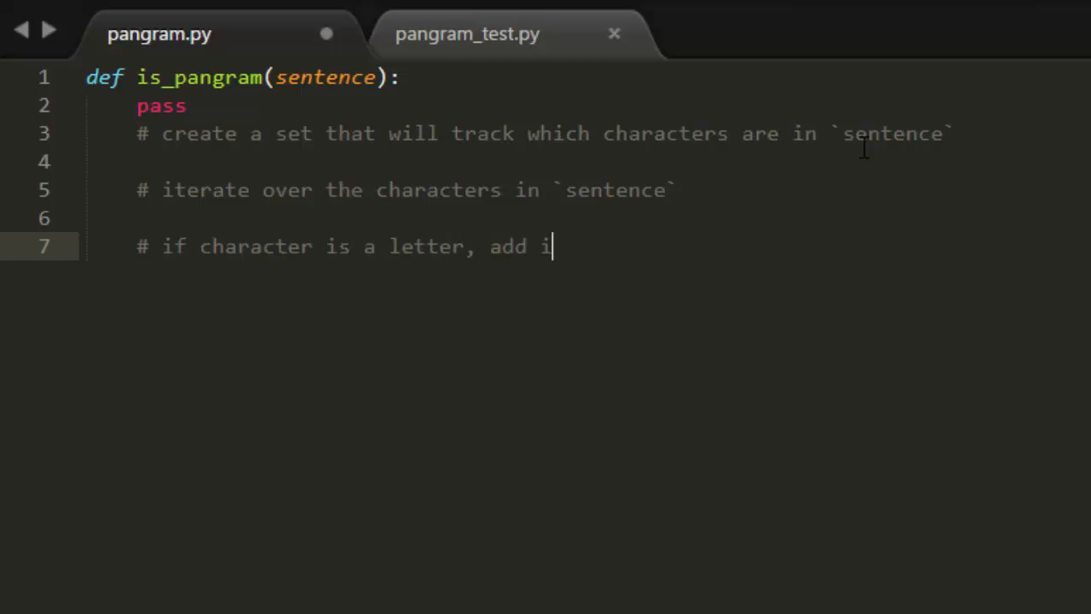
{"action": "type", "text": "t to the set"}
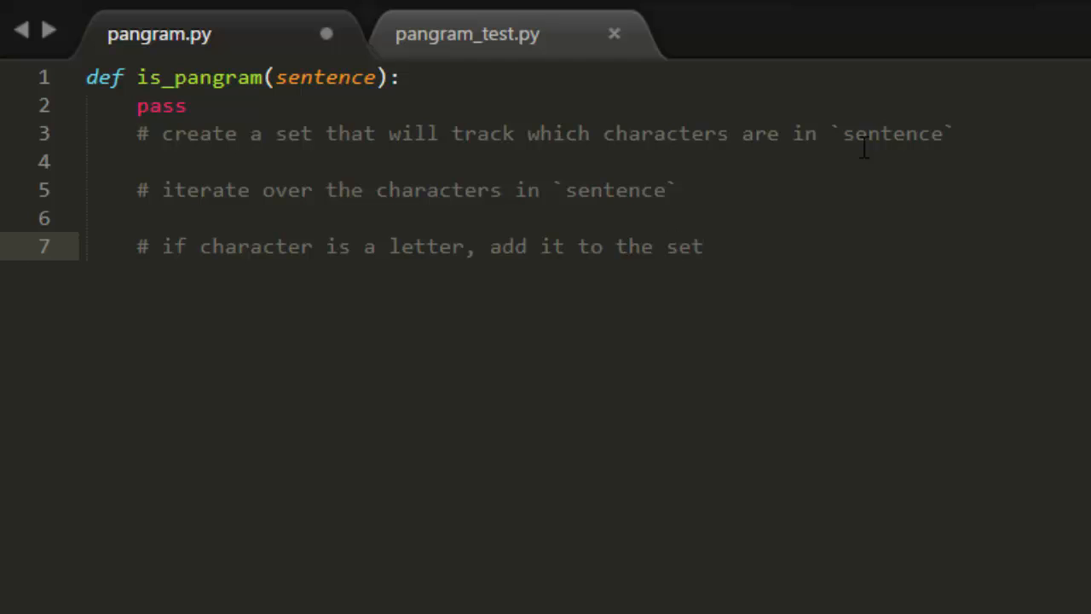
{"action": "key", "text": "Enter"}
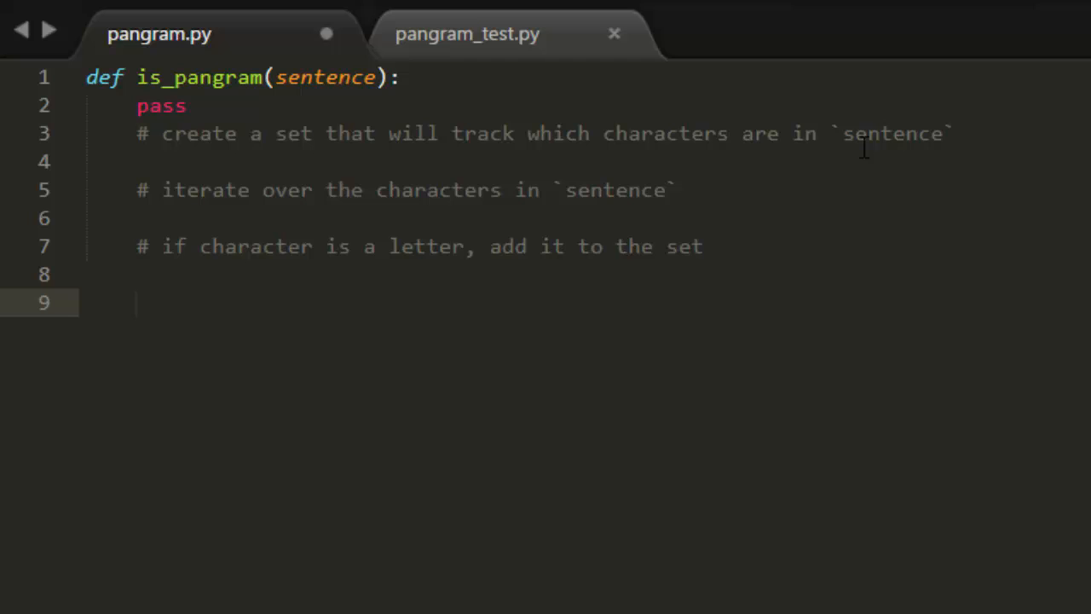
{"action": "type", "text": "# check"}
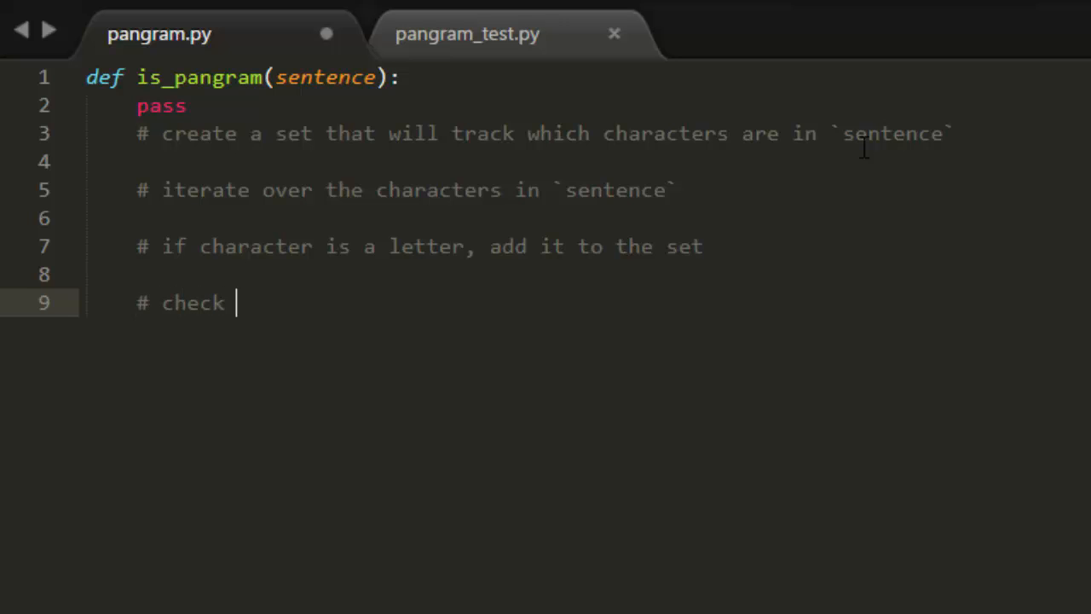
{"action": "type", "text": "if length of the"}
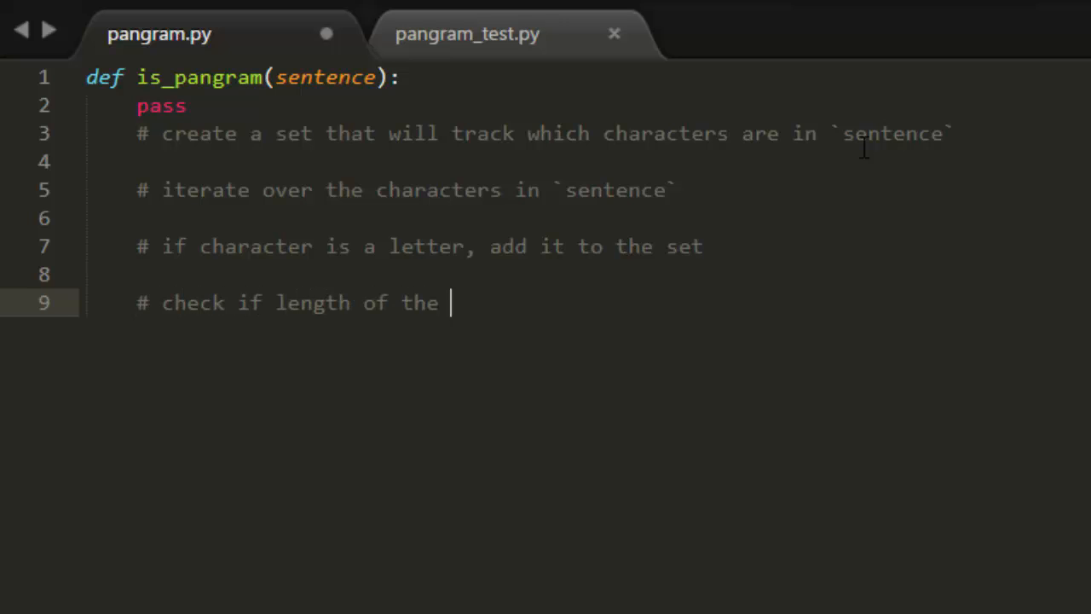
{"action": "type", "text": "set is 26."}
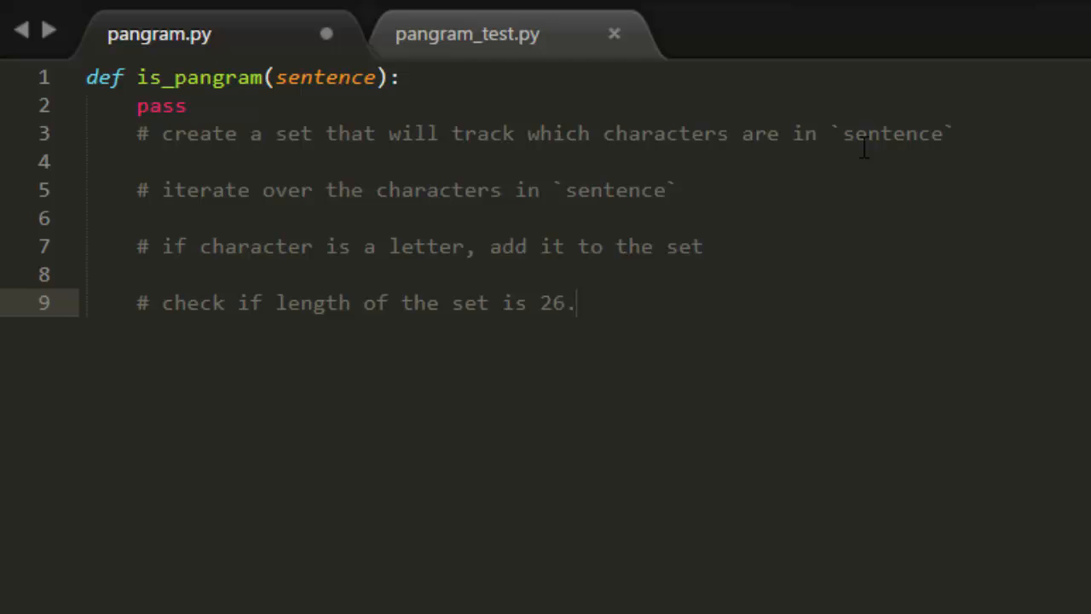
{"action": "mouse_move", "coordinate": [440, 334]}
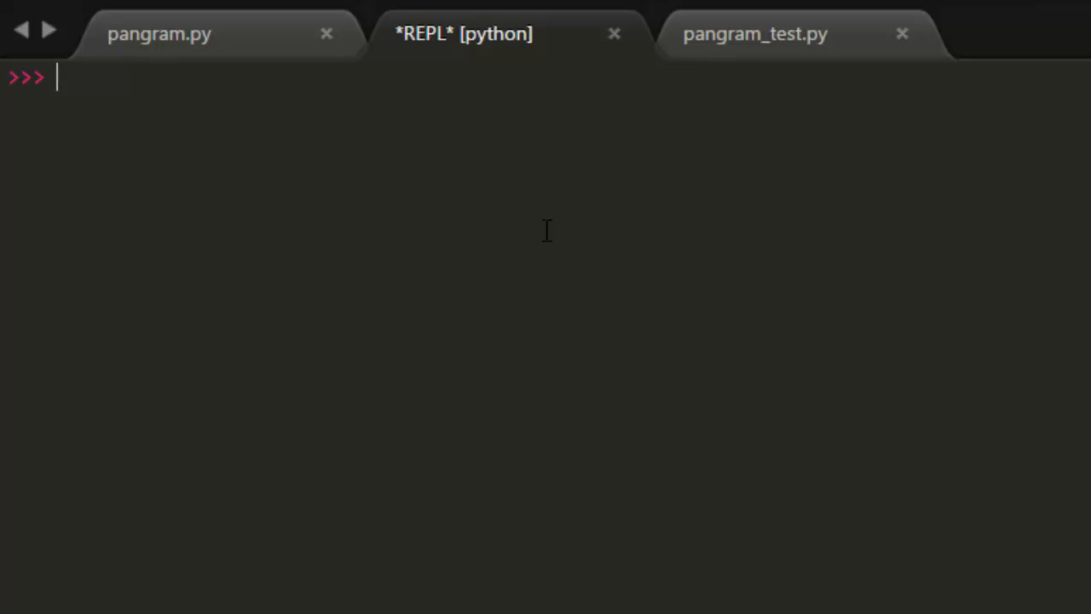
In the Python REPL, create the dictionary spam = {'a':1, 'b':2}
{"action": "type", "text": "spam ="}
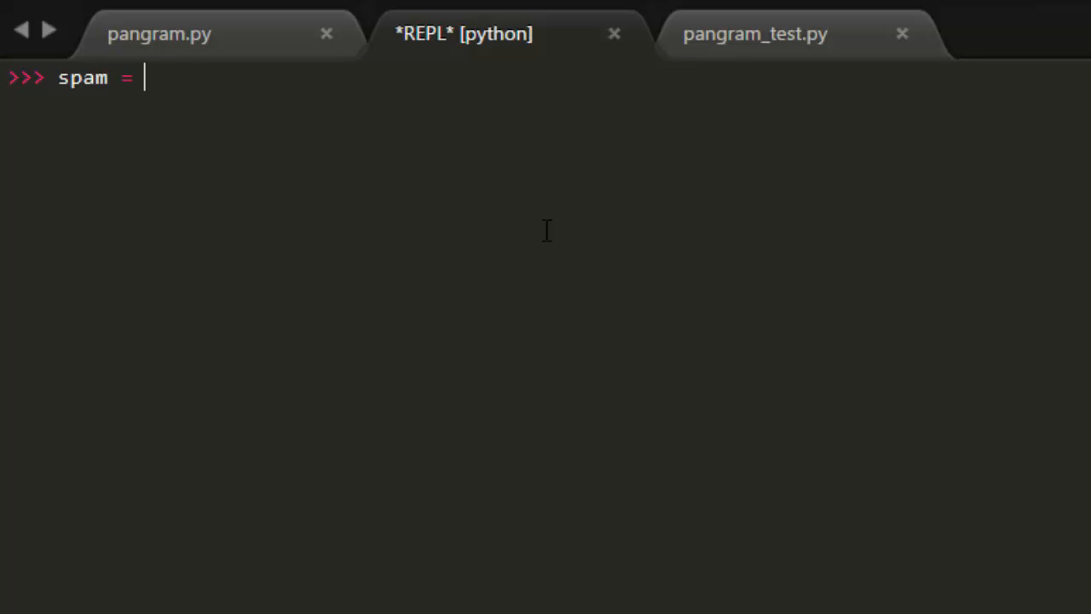
{"action": "type", "text": "{'a':"}
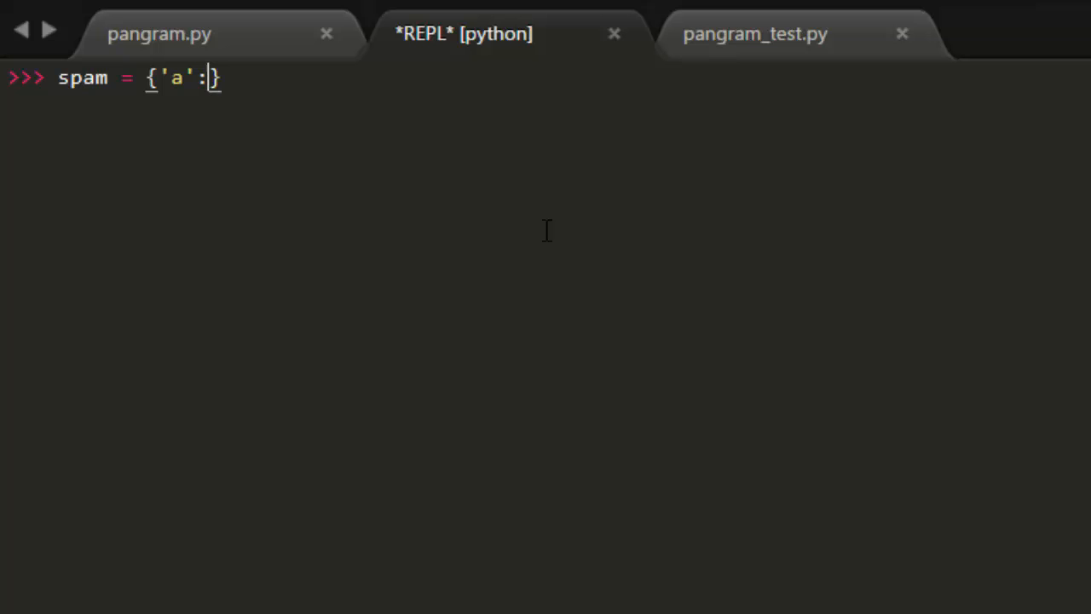
{"action": "type", "text": "1"}
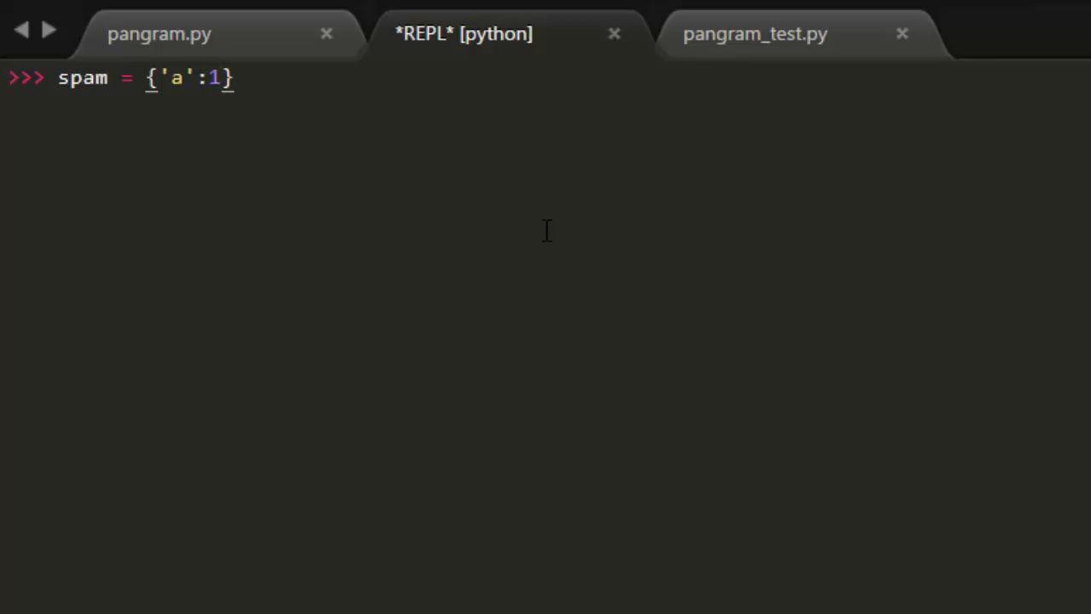
{"action": "type", "text": ", 'b'"}
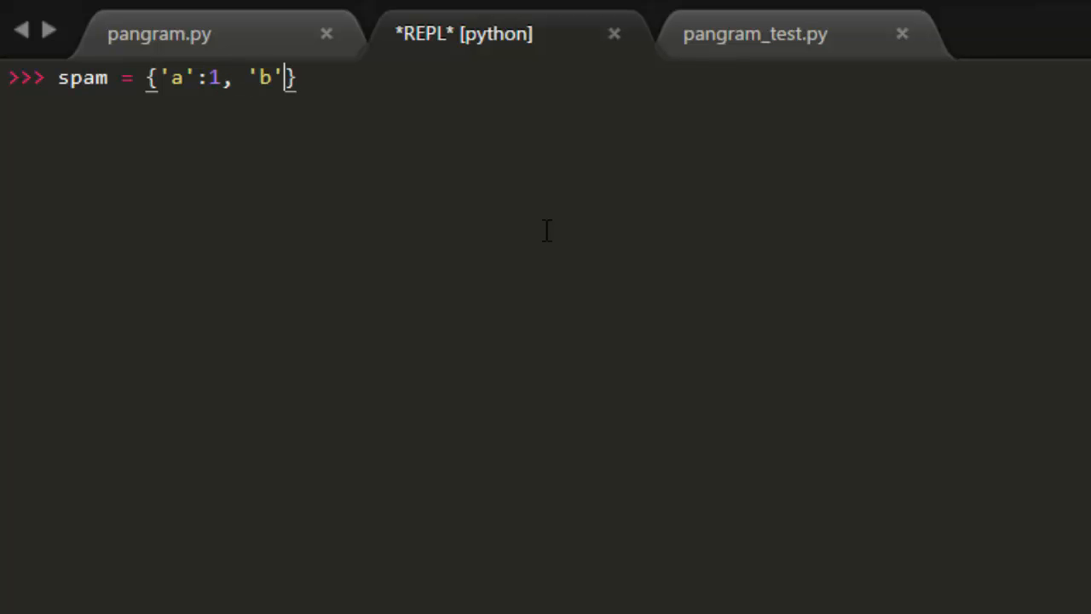
{"action": "type", "text": ":2"}
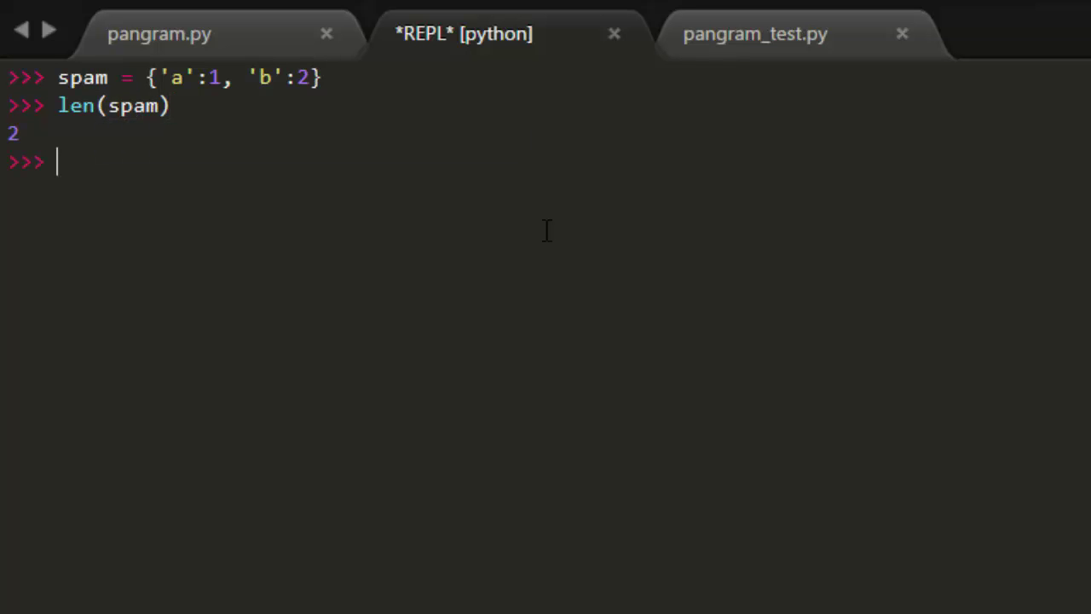
Reassign spam['a'] = 42 and inspect spam
{"action": "type", "text": "spam"}
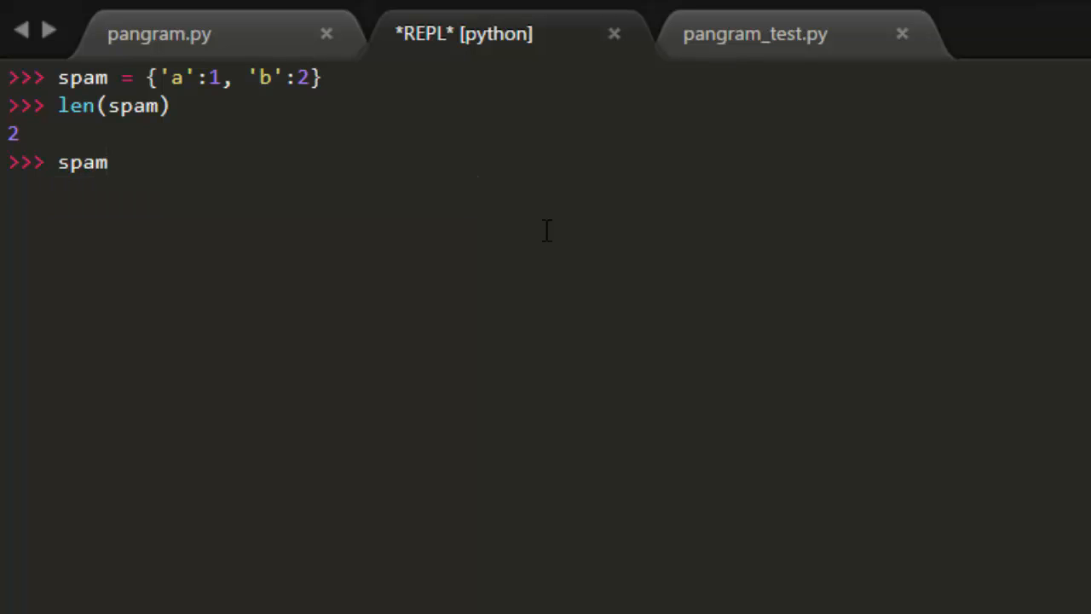
{"action": "type", "text": "['a'] ="}
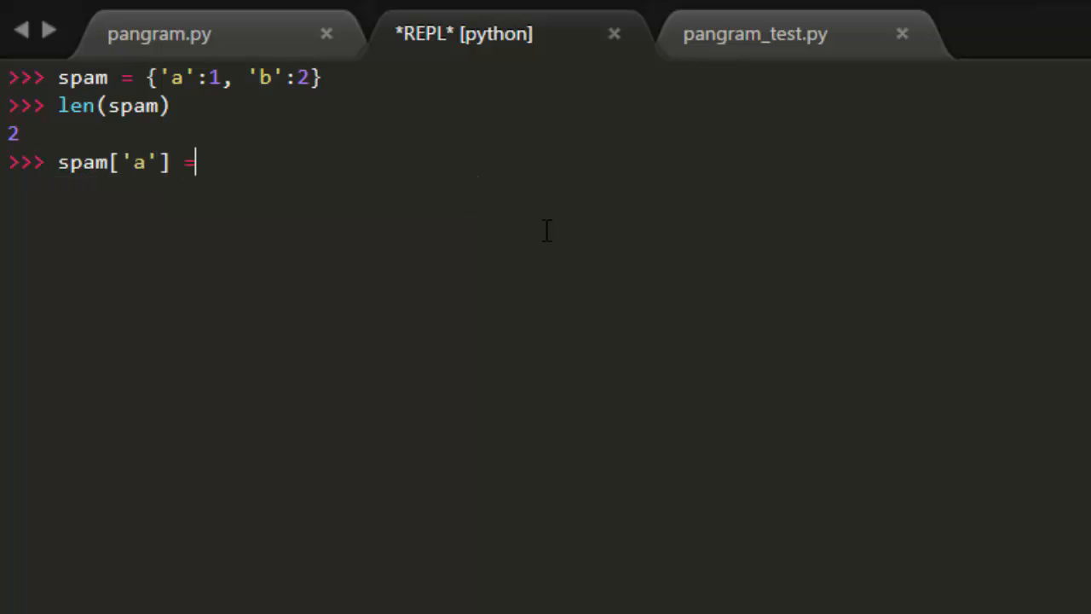
{"action": "type", "text": "42"}
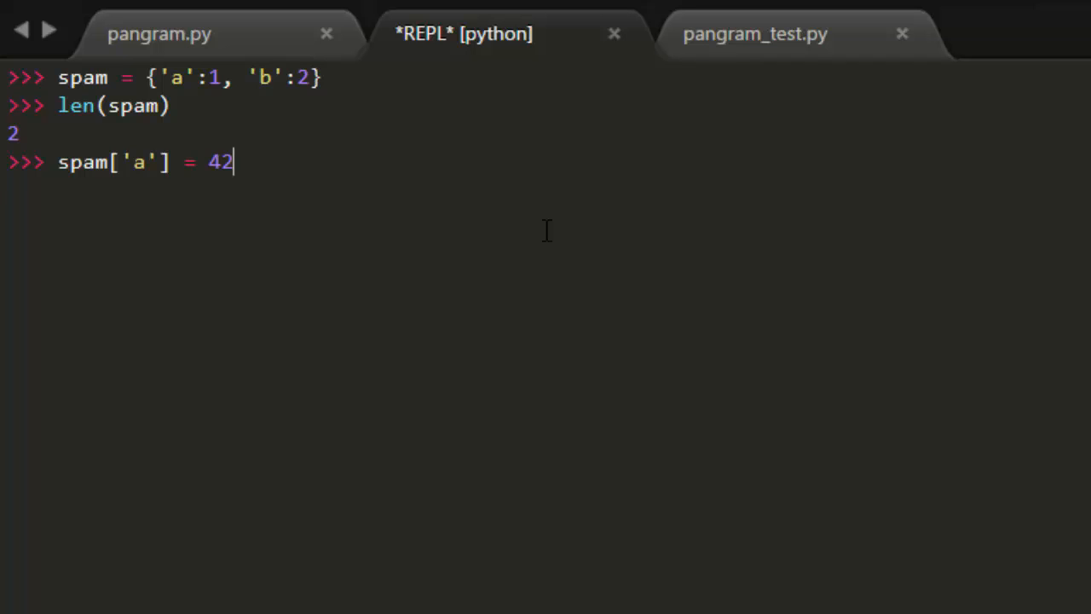
{"action": "double_click", "coordinate": [139, 162]}
{"action": "type", "text": "spam"}
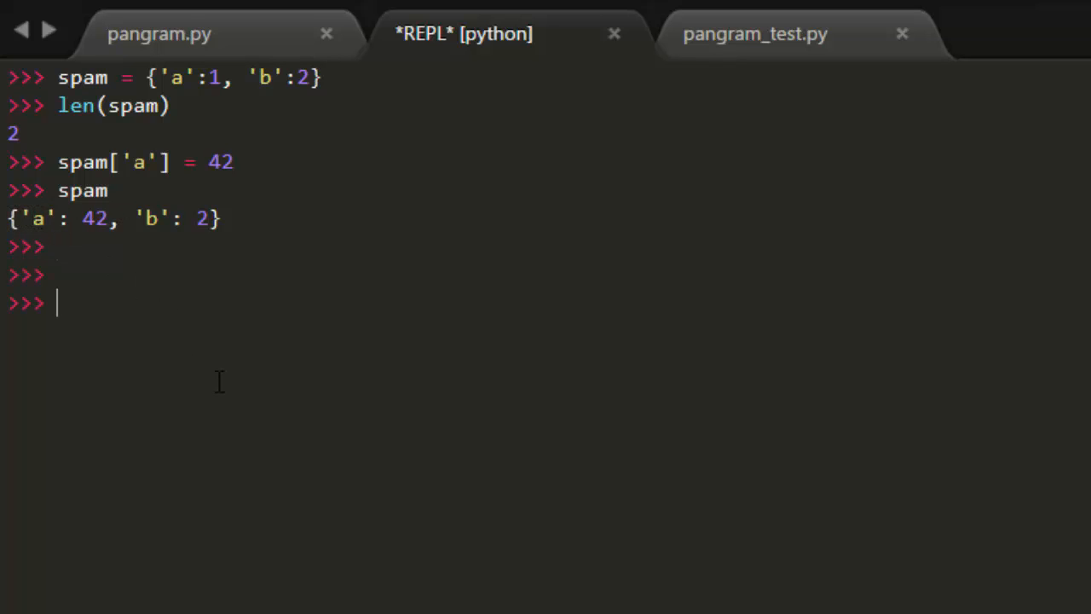
Create bacon = set(), add 'a' and 'b', and show a repeated 'a' is ignored
{"action": "type", "text": "bacon ="}
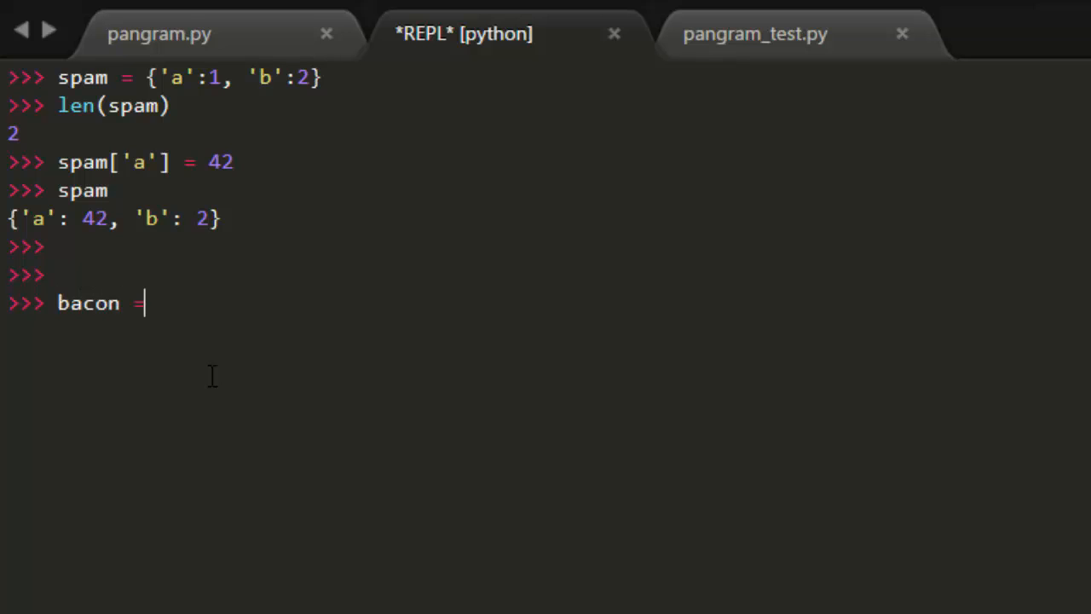
{"action": "type", "text": "set()"}
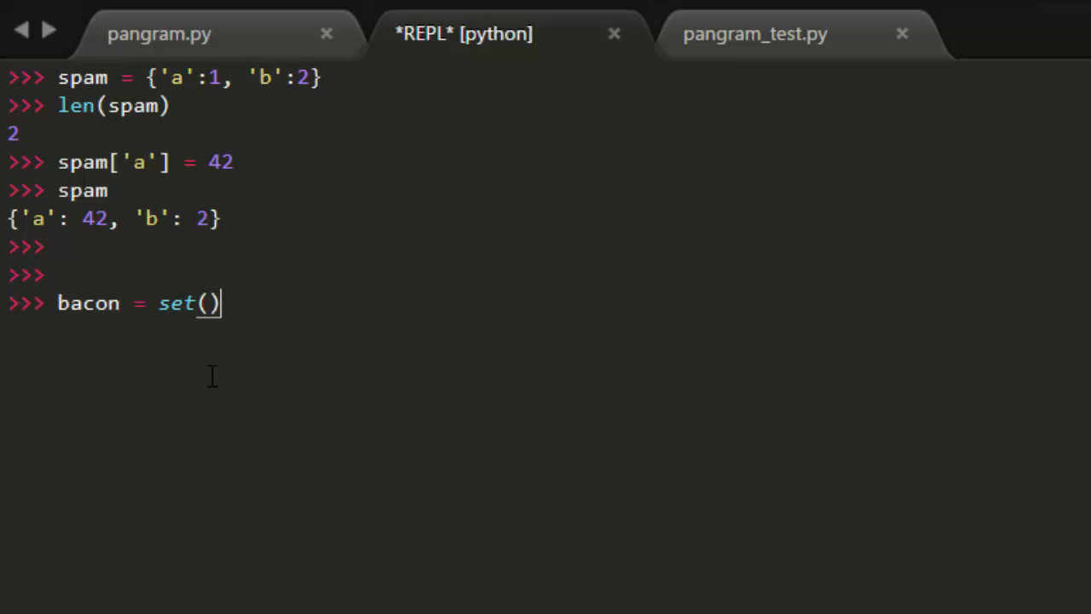
{"action": "type", "text": "bacon.add('a"}
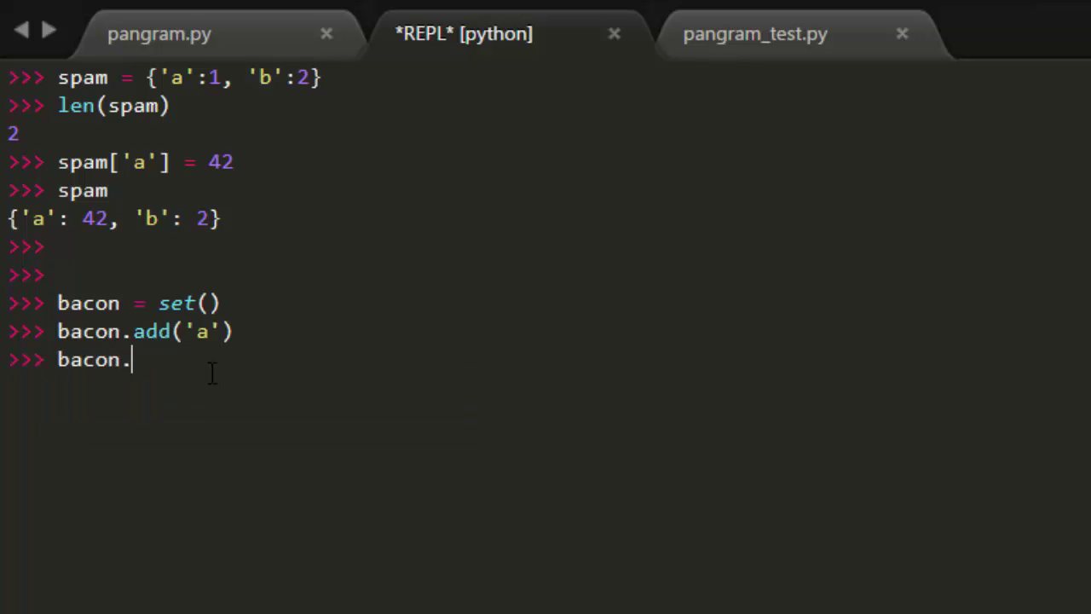
{"action": "type", "text": "add('b')"}
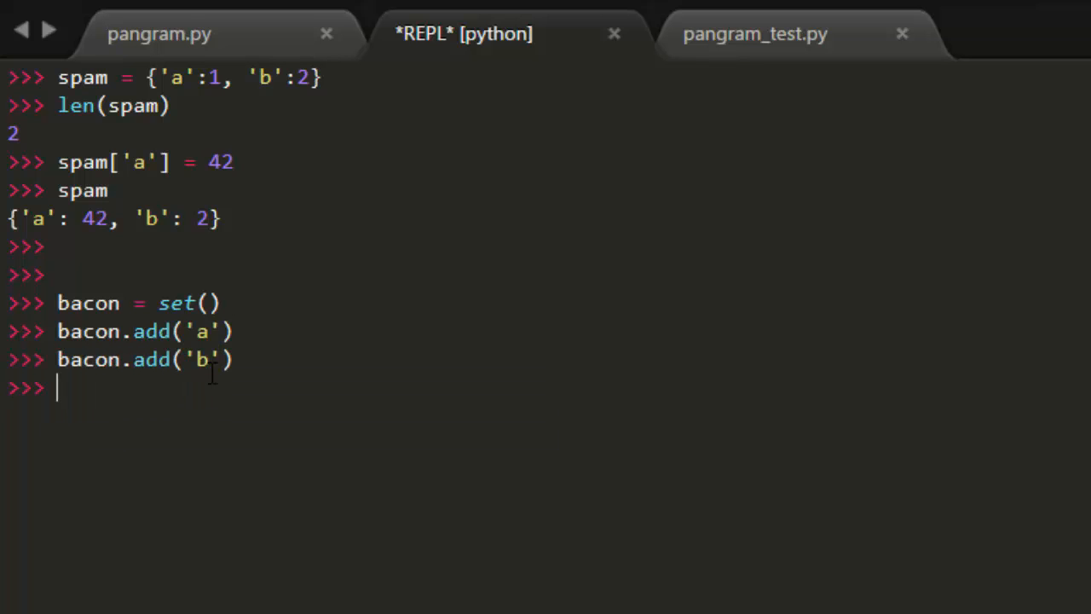
{"action": "type", "text": "bacon"}
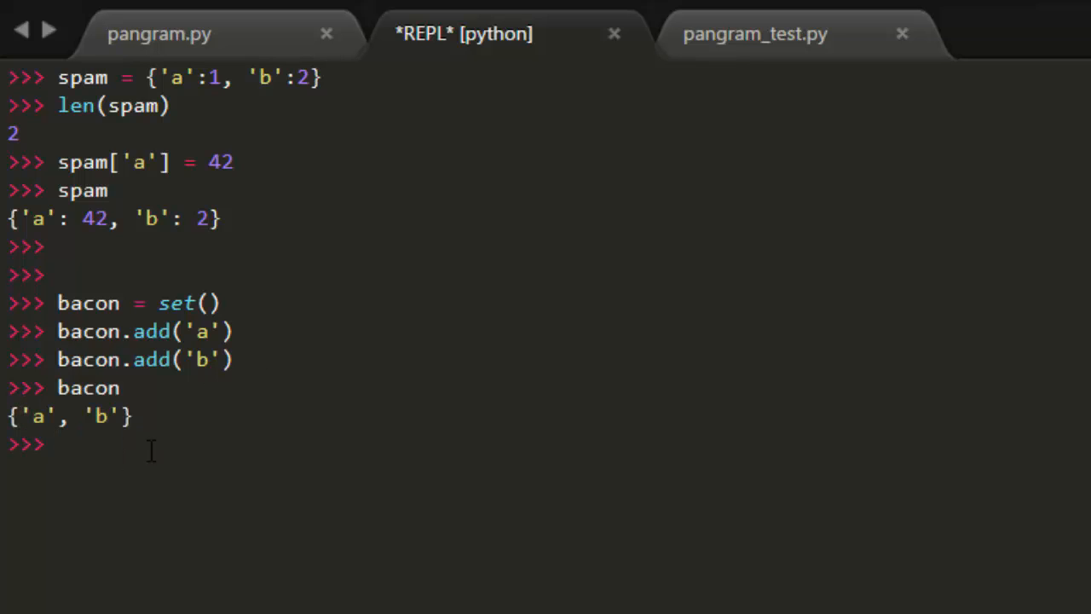
{"action": "type", "text": "bacon.add('a')"}
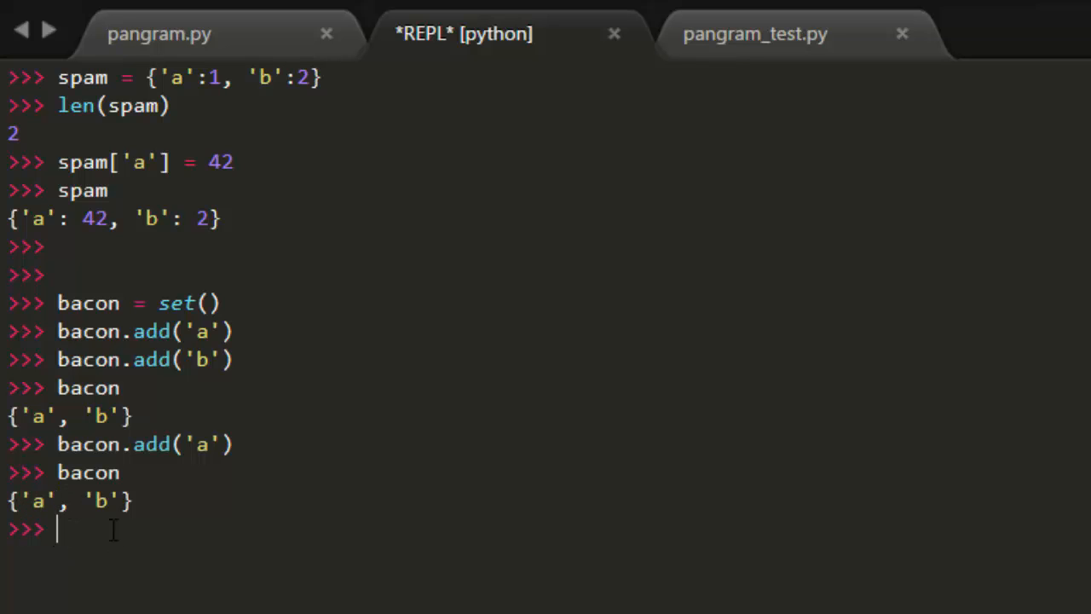
{"action": "mouse_move", "coordinate": [101, 530]}
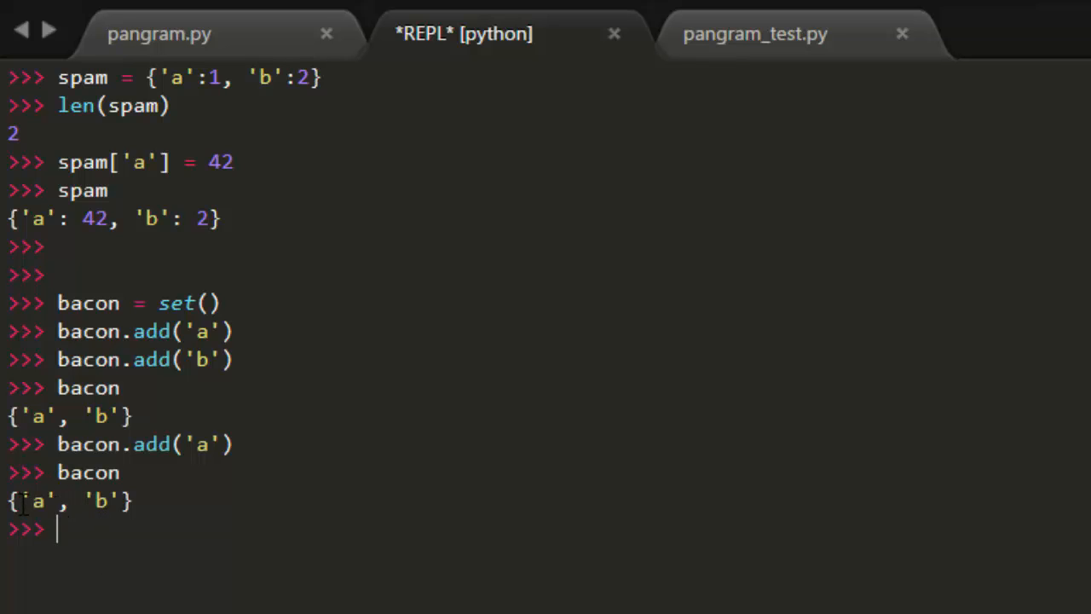
{"action": "mouse_move", "coordinate": [126, 593]}
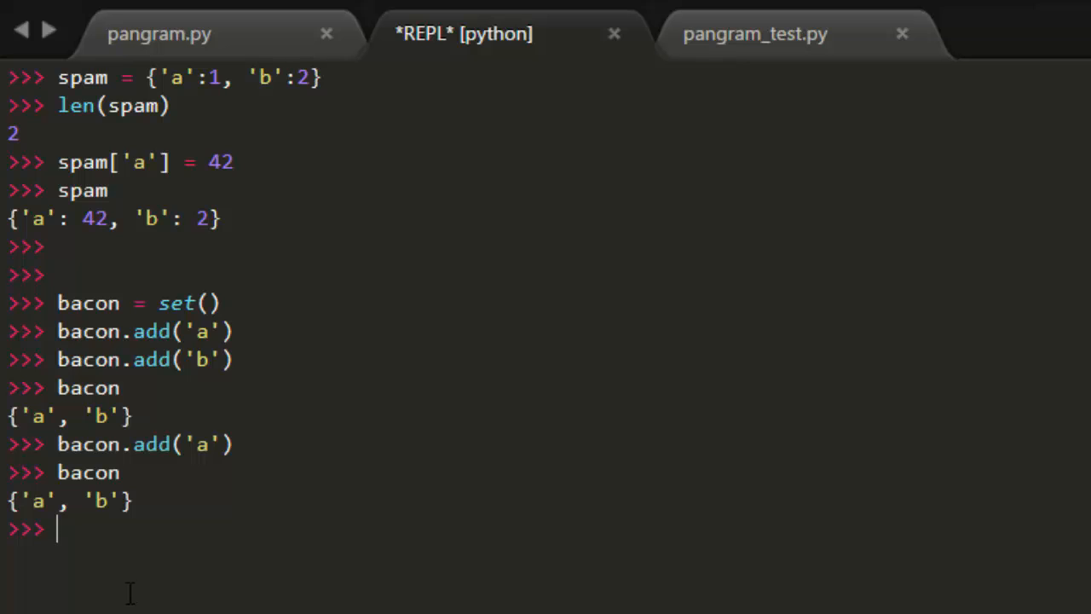
Add 'A' to show it is kept separately as {'A', 'a', 'b'}, then return to pangram.py
{"action": "type", "text": "bacon"}
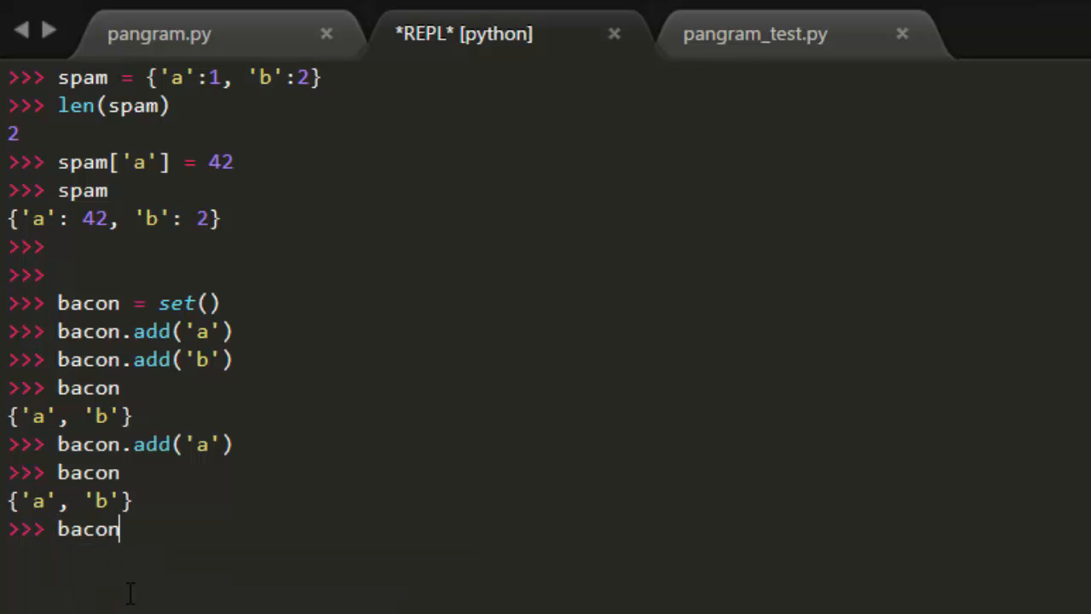
{"action": "type", "text": ".add('A')"}
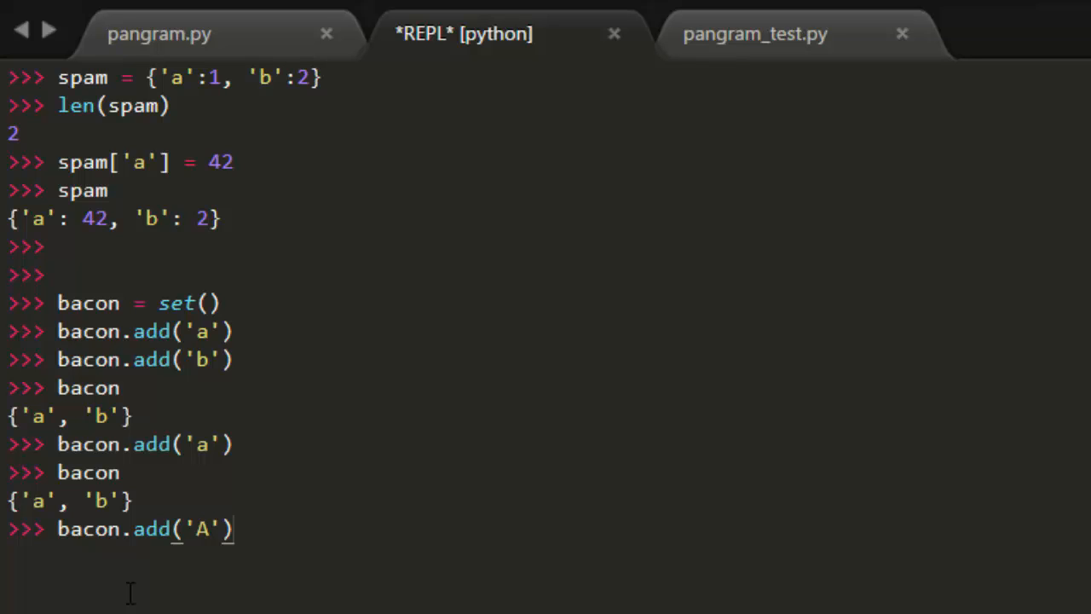
{"action": "type", "text": "bacon"}
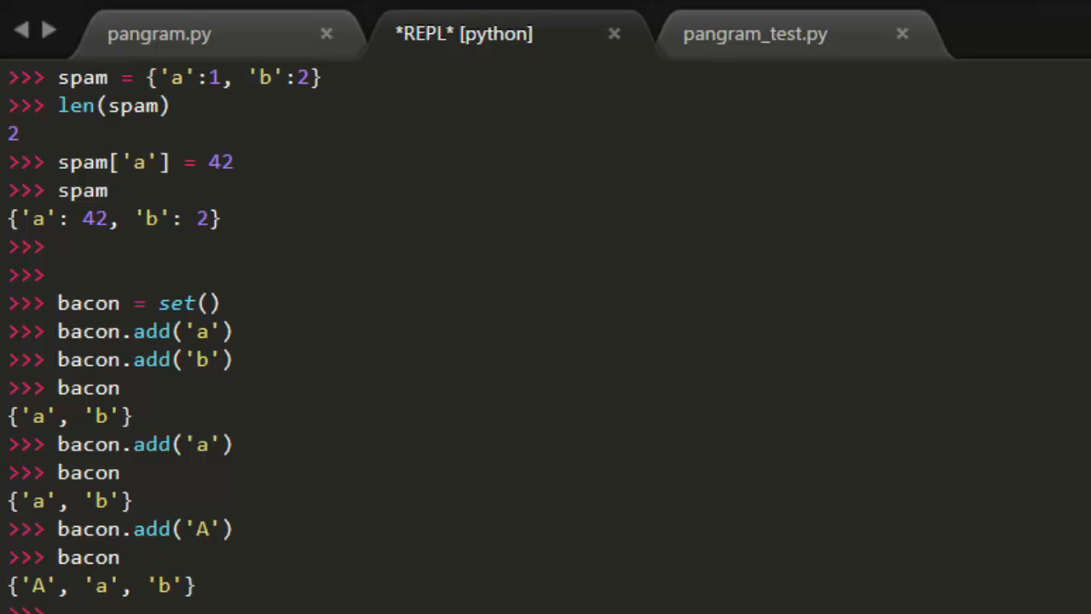
{"action": "left_click", "coordinate": [162, 36]}
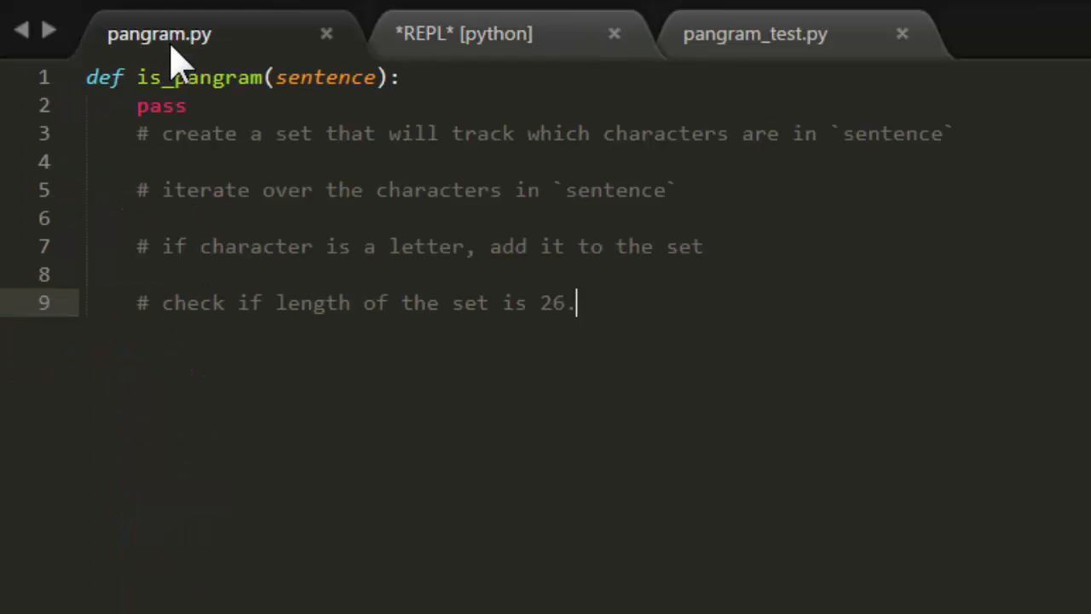
{"action": "mouse_move", "coordinate": [617, 329]}
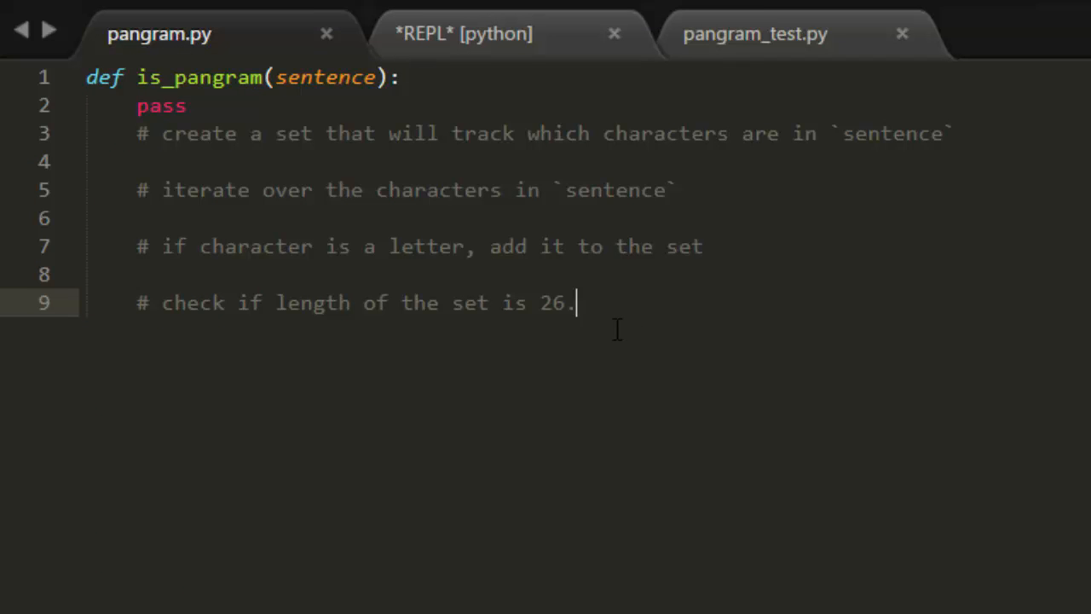